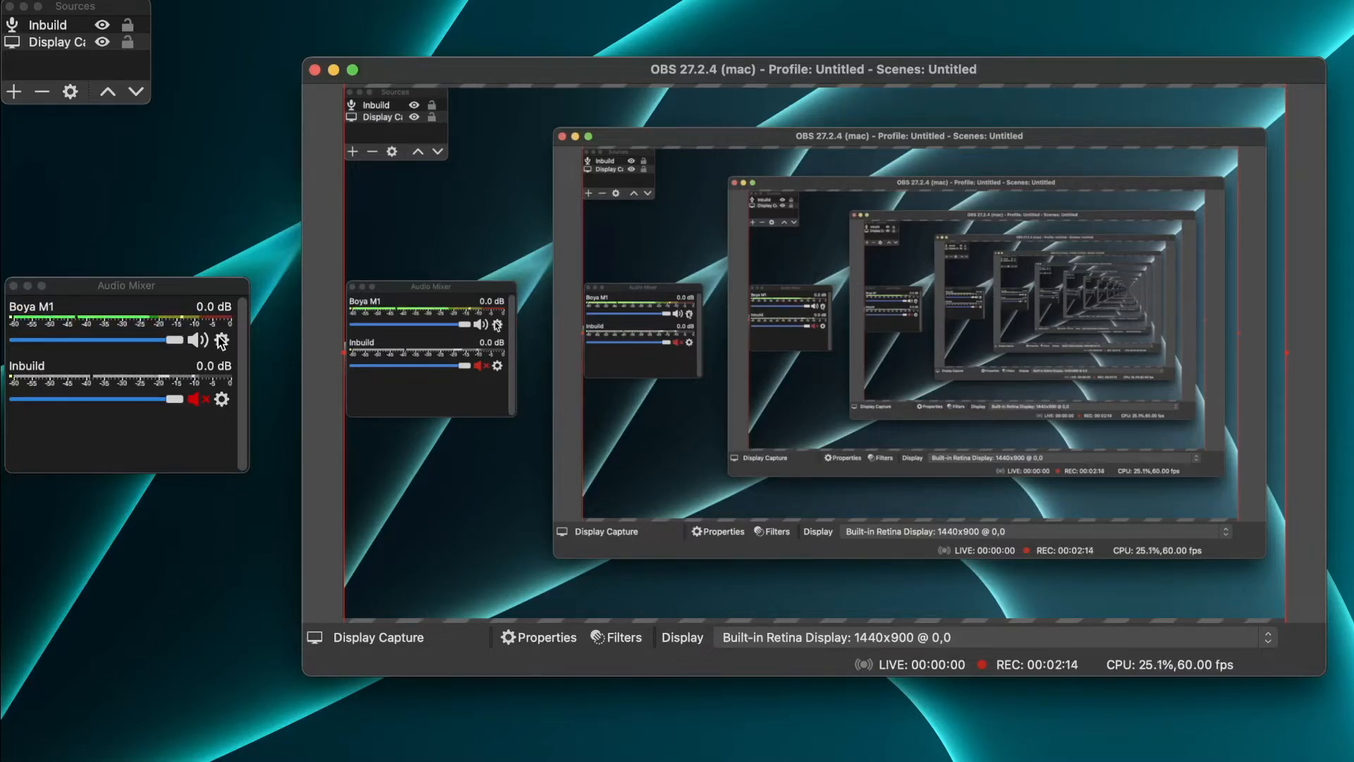
mouse_move(93, 305)
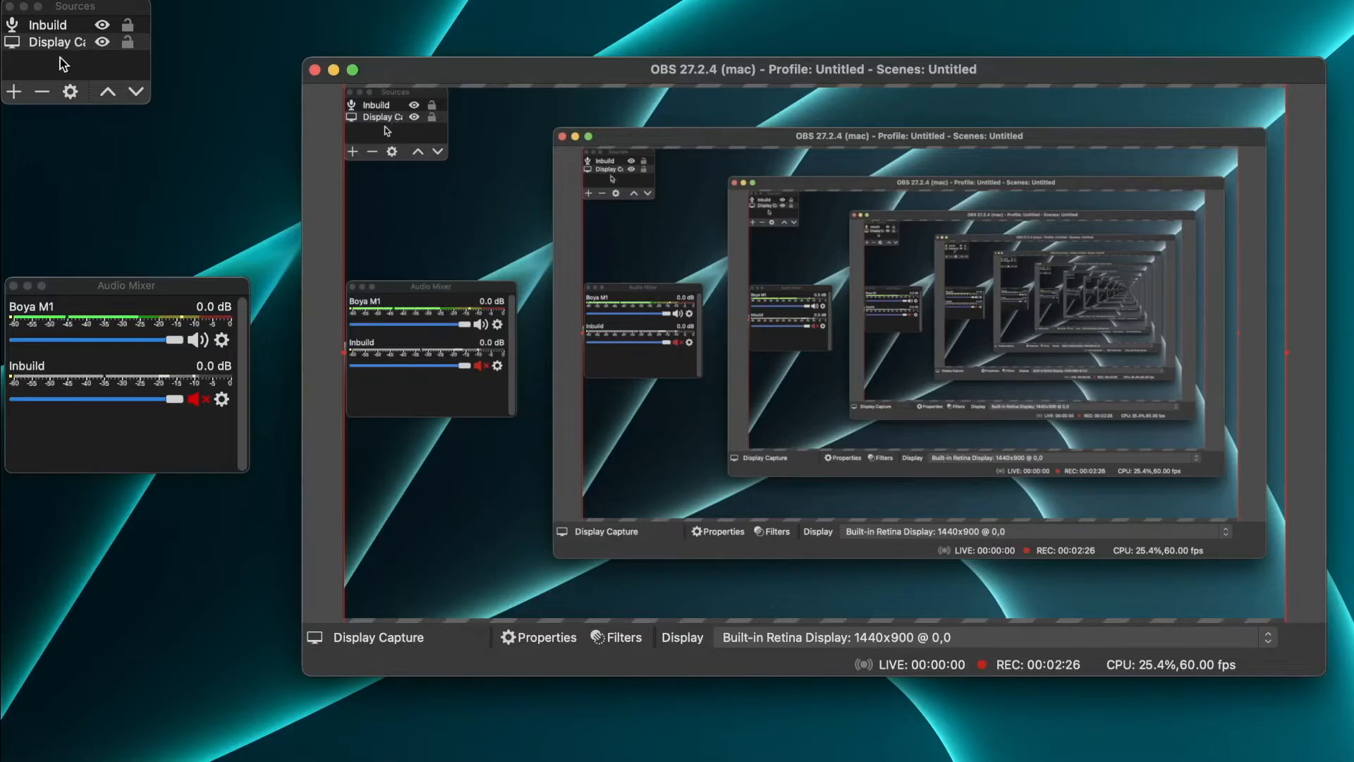
mouse_move(13, 91)
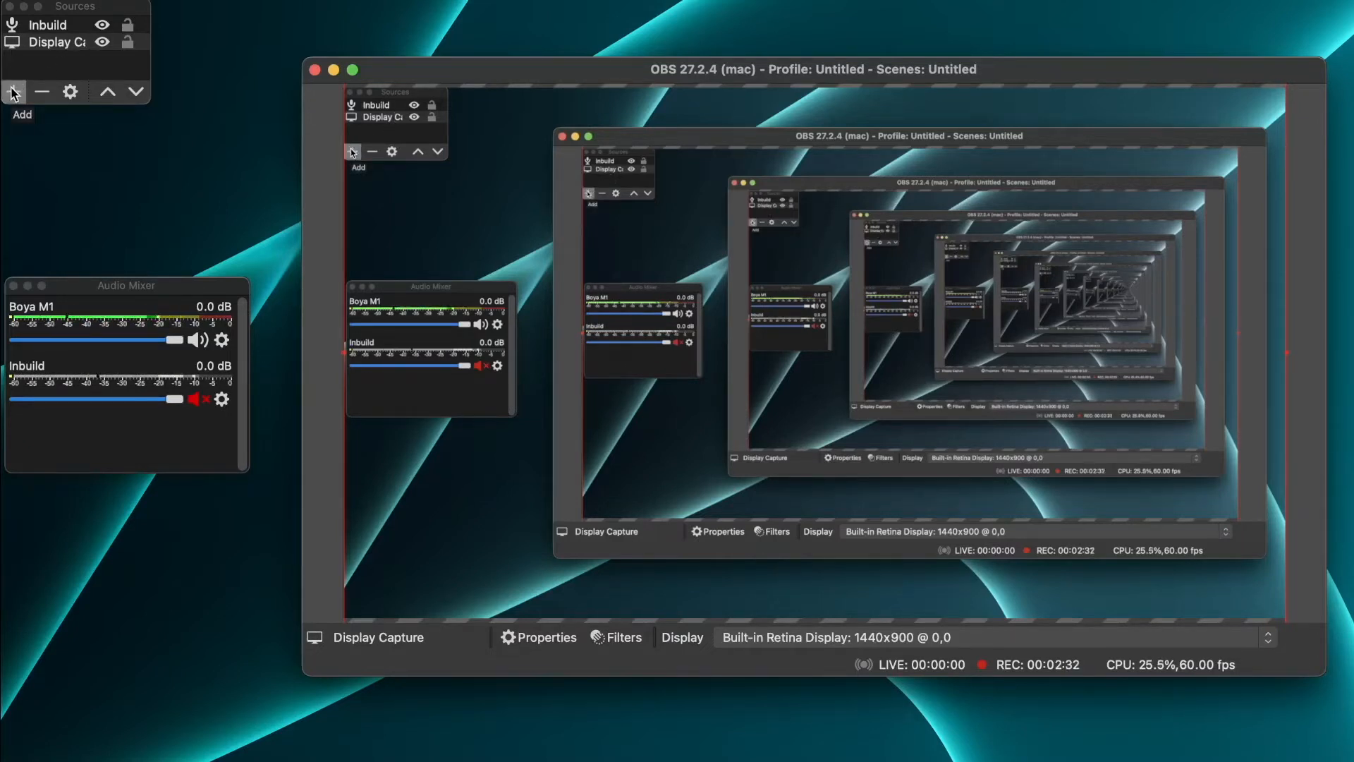
Step: Start adding a new Audio Input Capture source, then cancel it
left_click(12, 91)
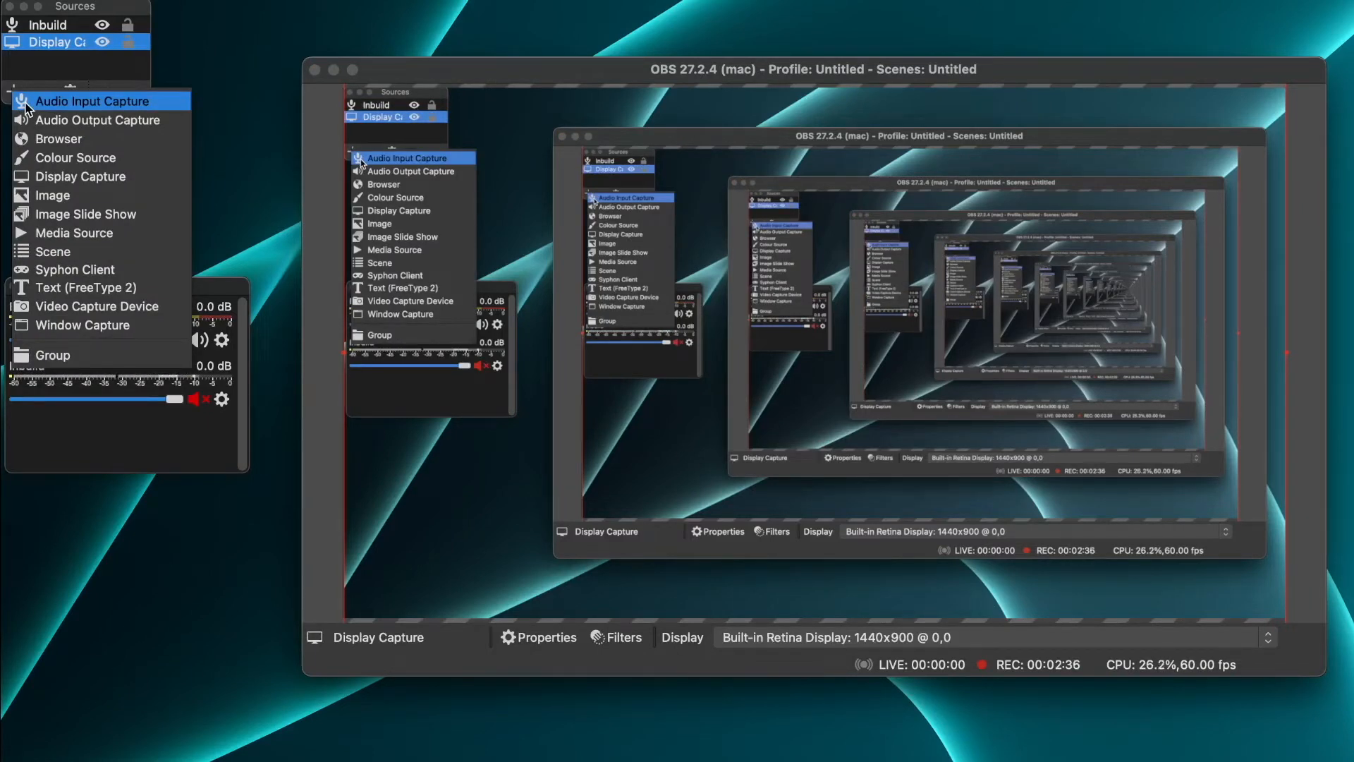
left_click(93, 101)
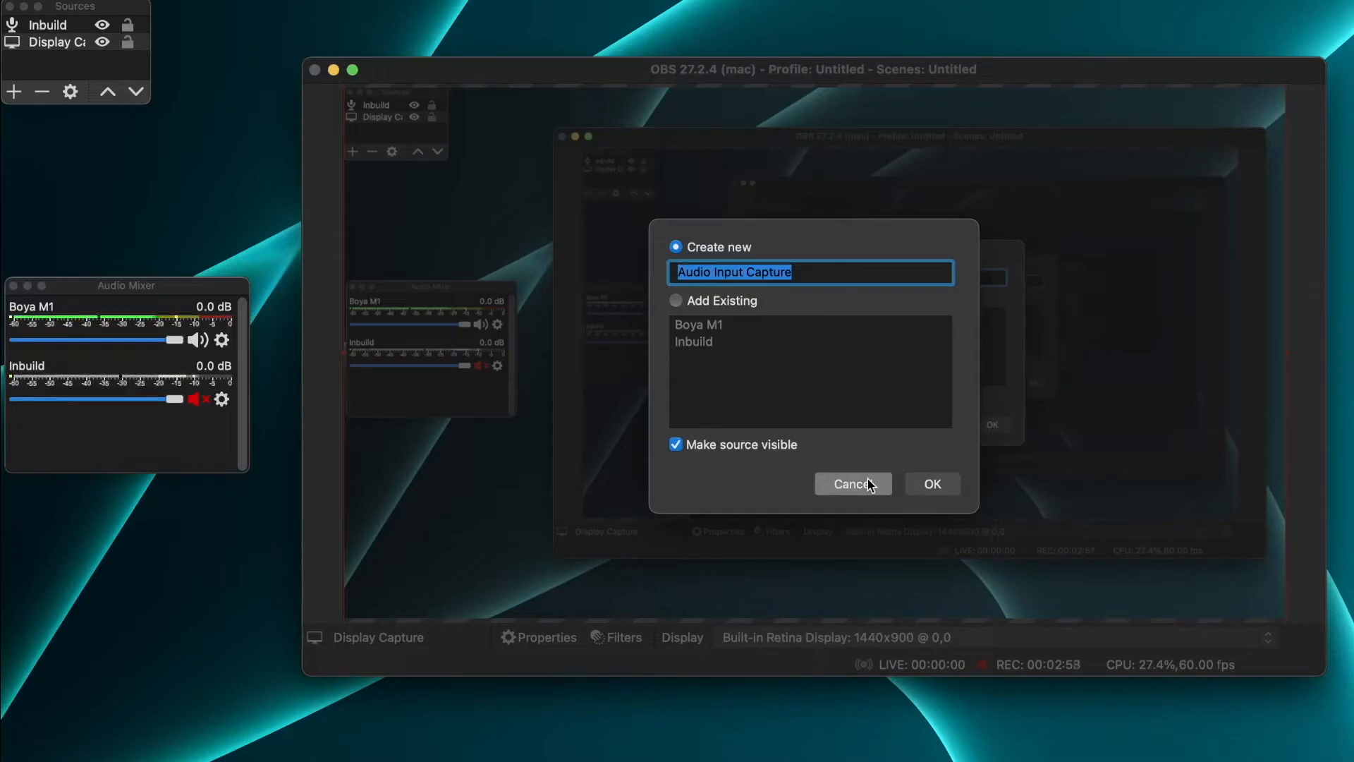
left_click(851, 484)
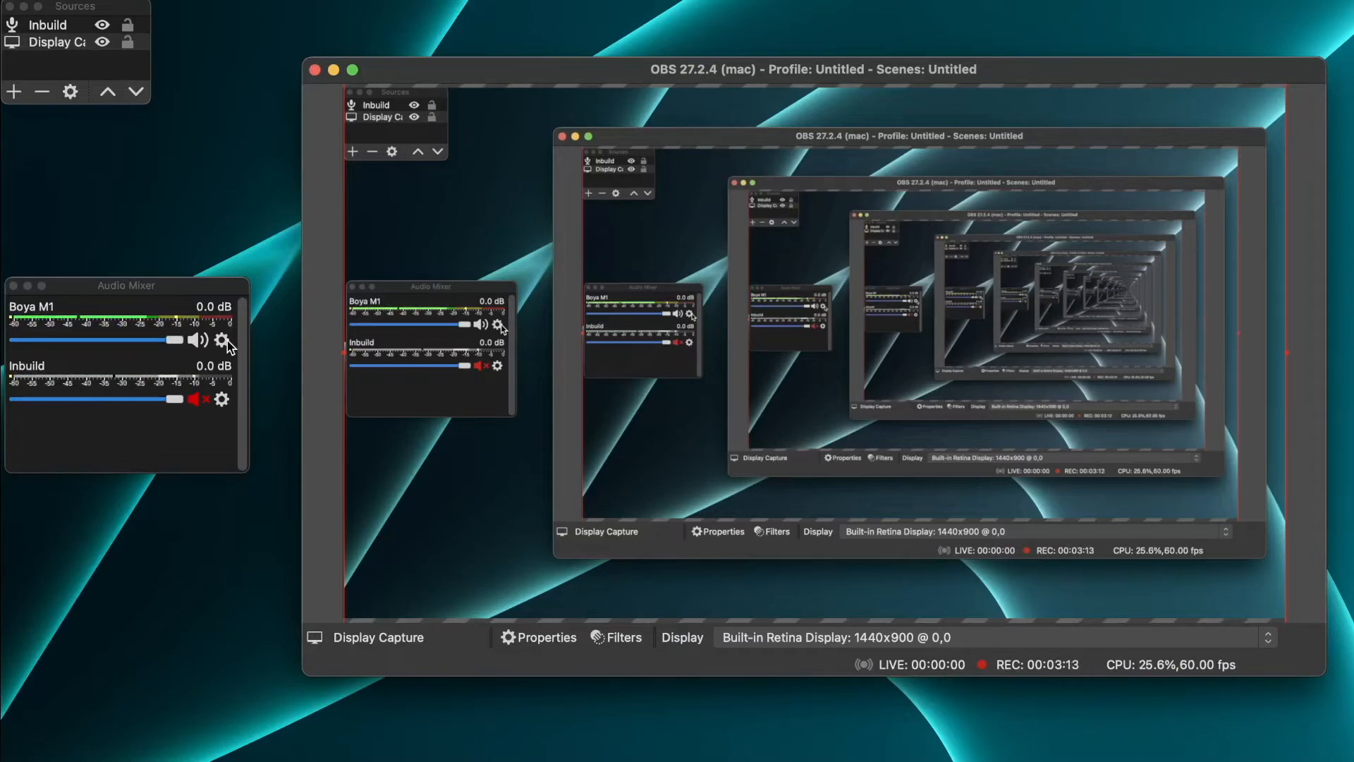
Step: Set Boya M1's audio monitoring to Monitor and Output in Advanced Audio Properties
left_click(222, 339)
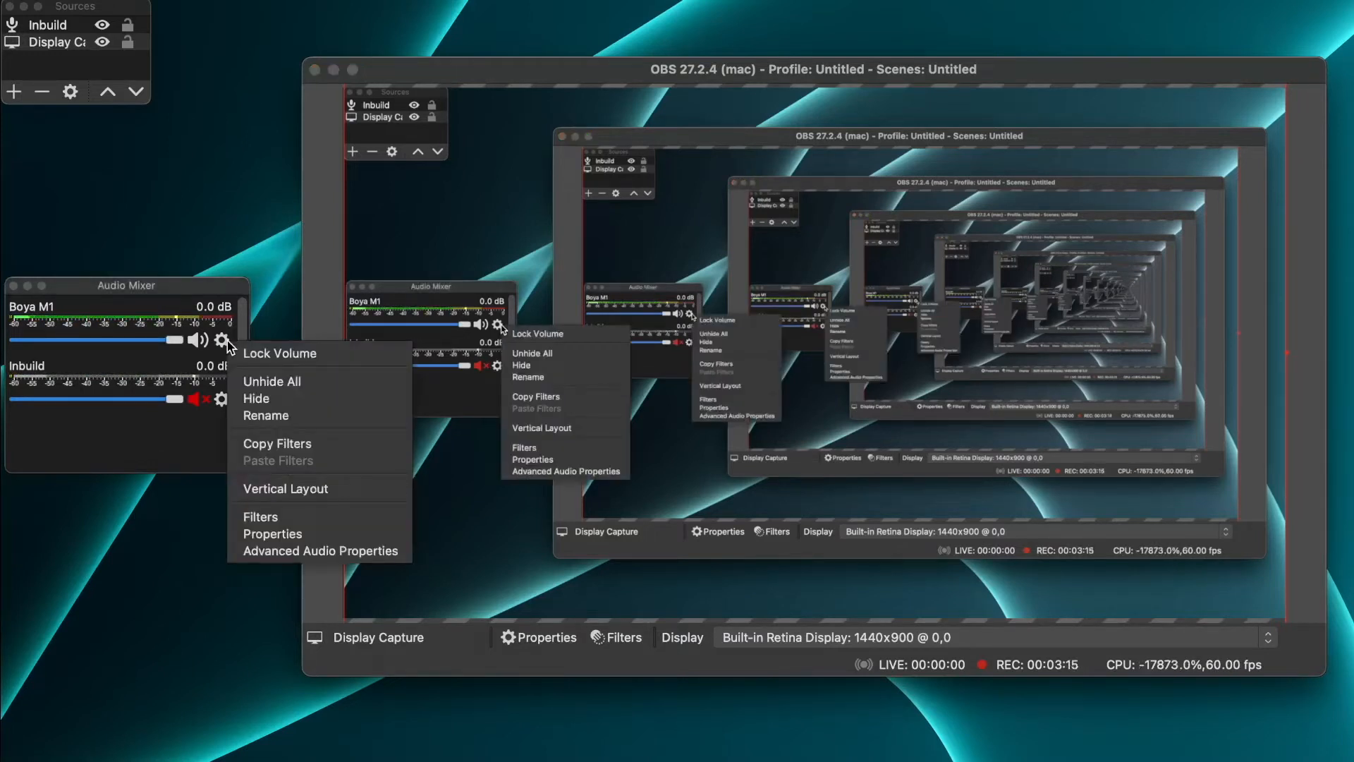
mouse_move(320, 550)
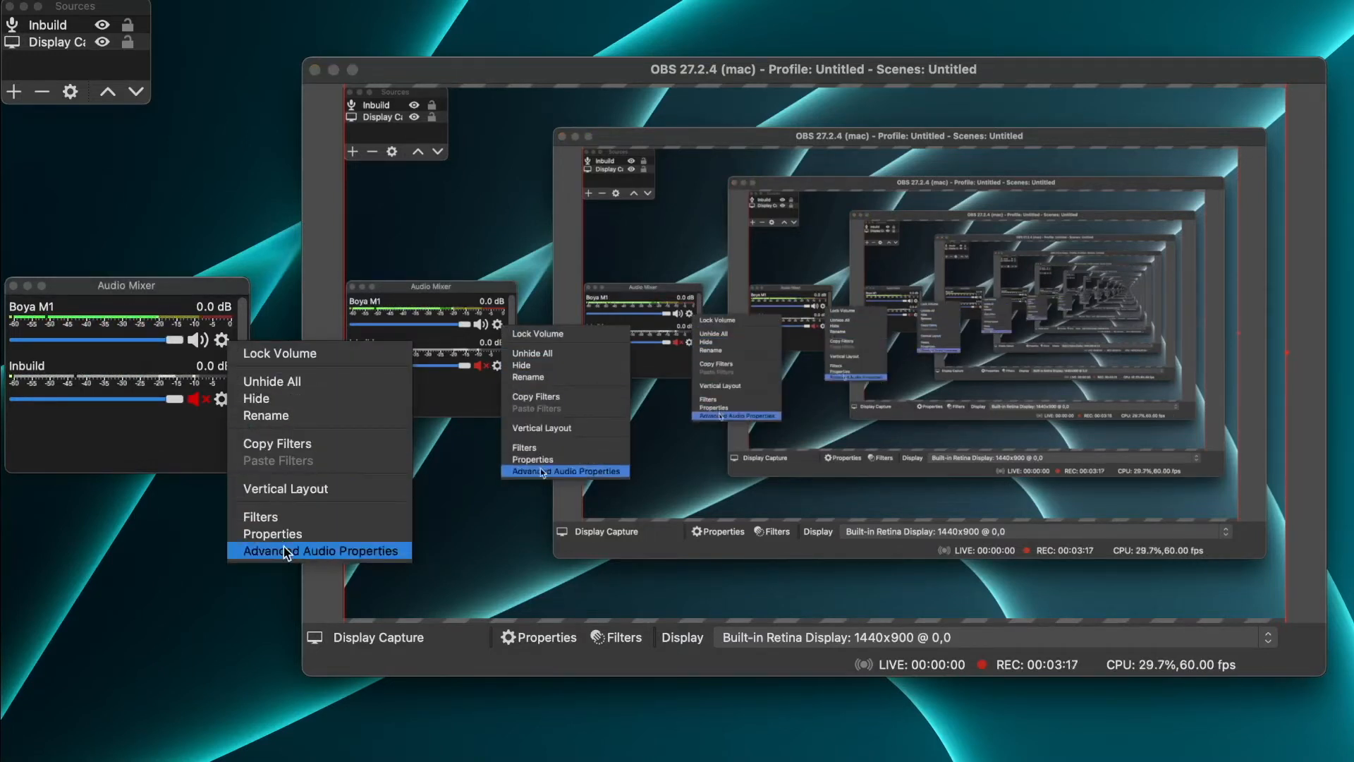
left_click(319, 550)
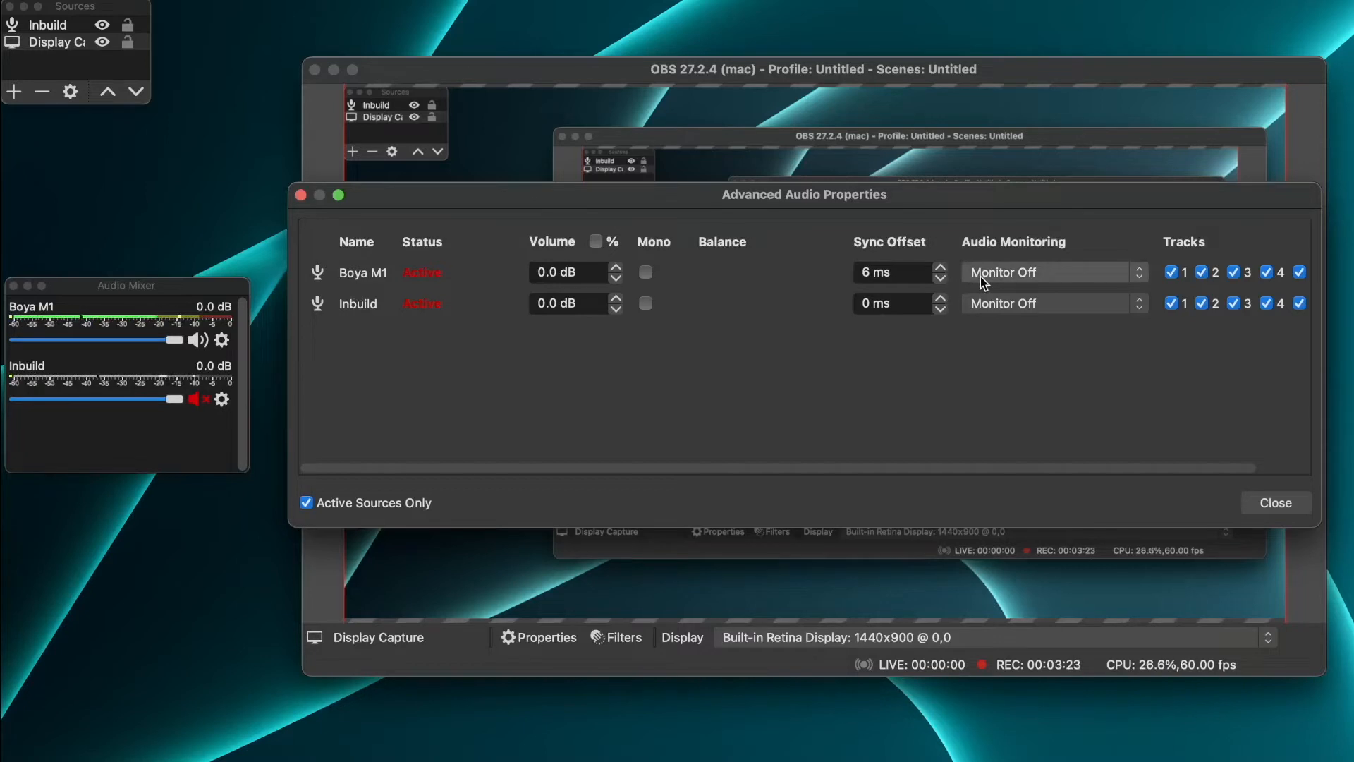
left_click(1049, 272)
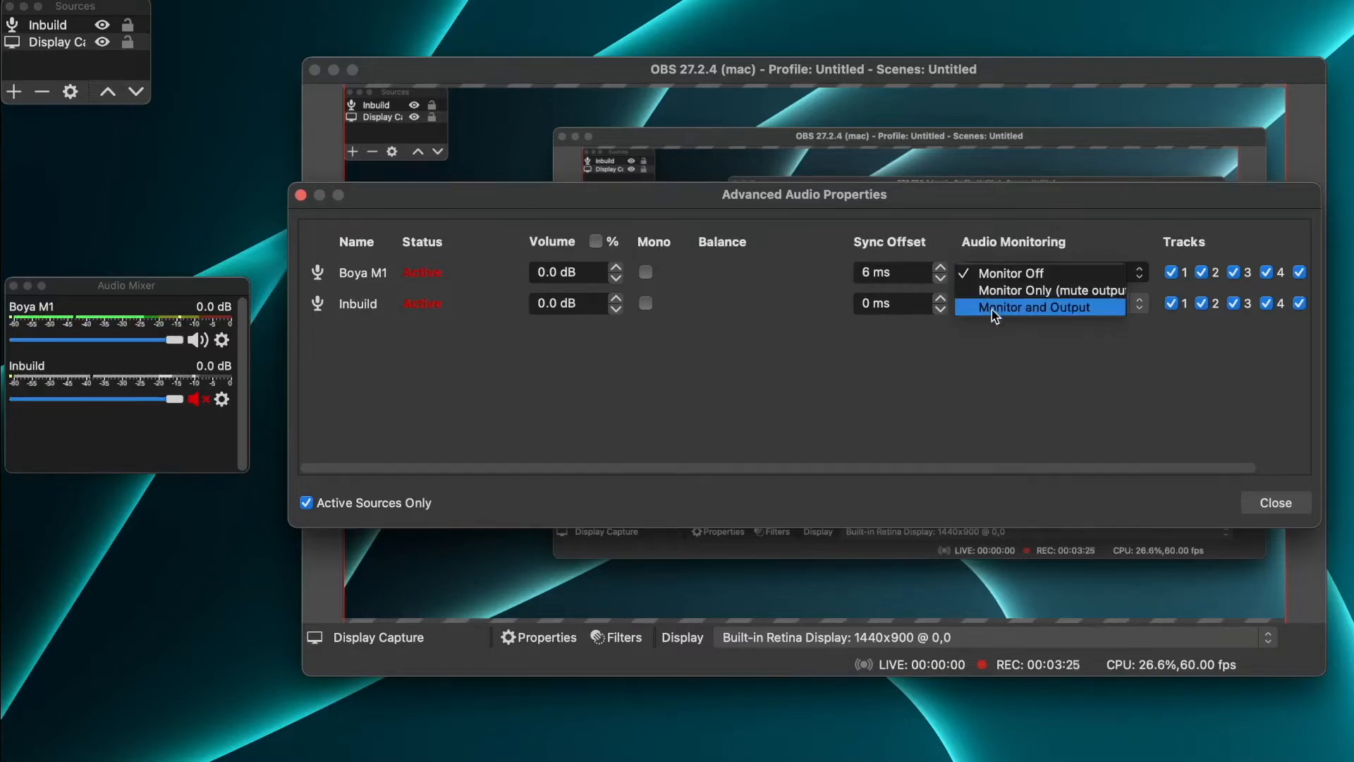
left_click(1039, 308)
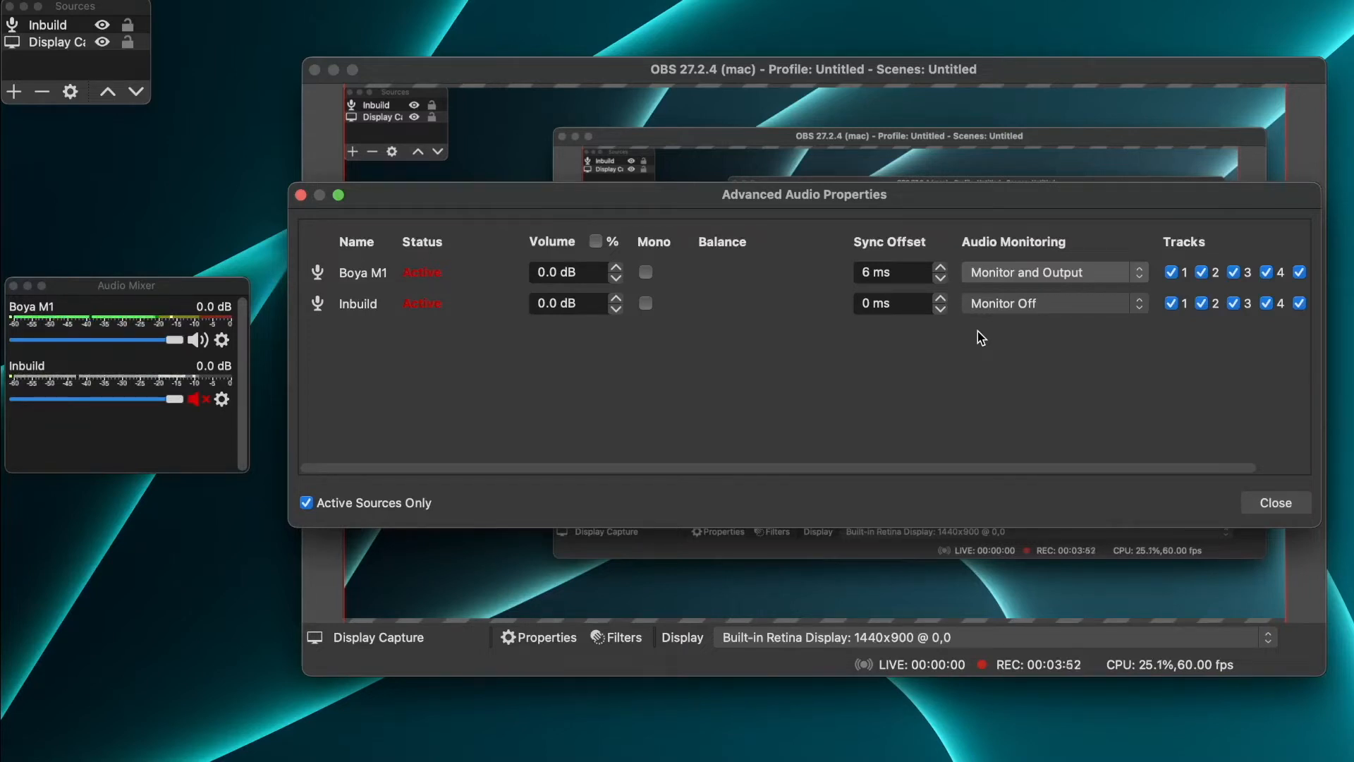
left_click(1274, 503)
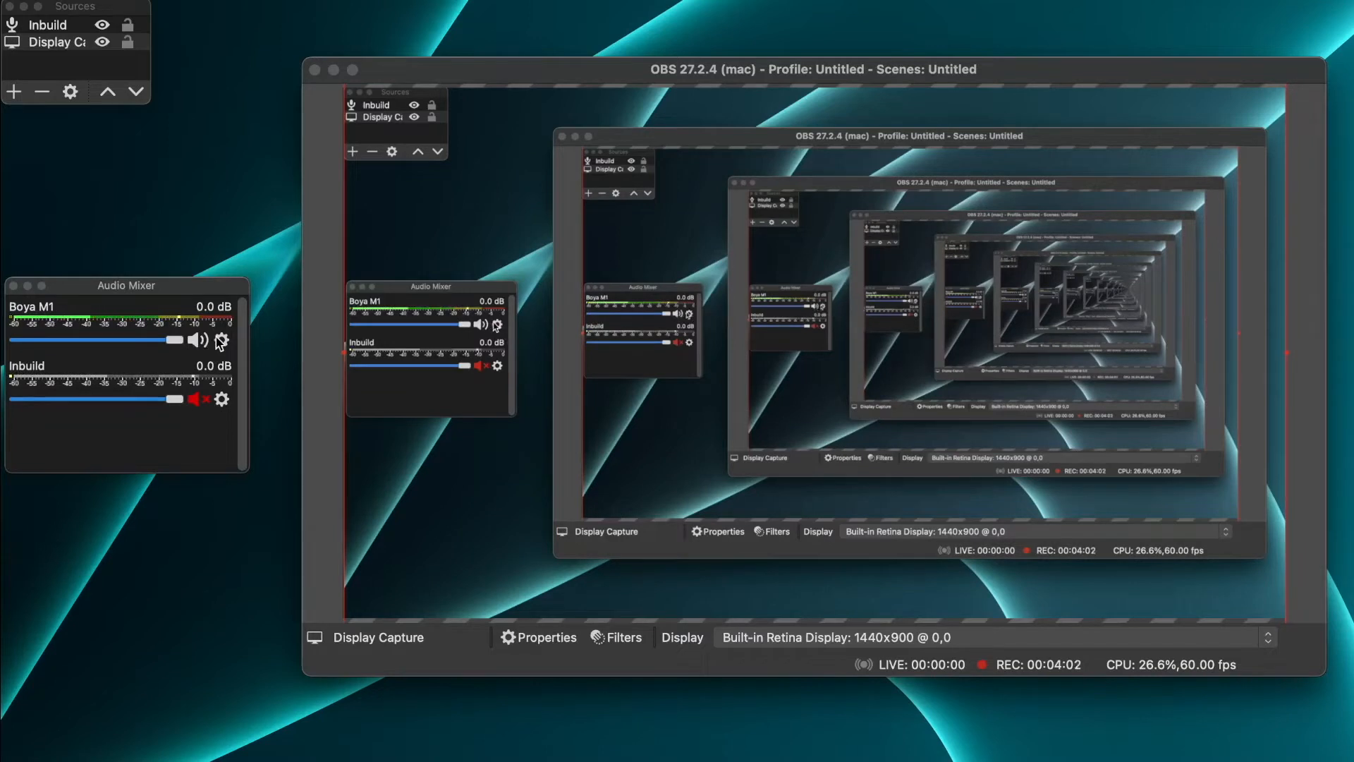
Step: Delete Boya M1's Noise Suppression, Noise Gate, Compressor, Gain and Limiter filters
right_click(220, 339)
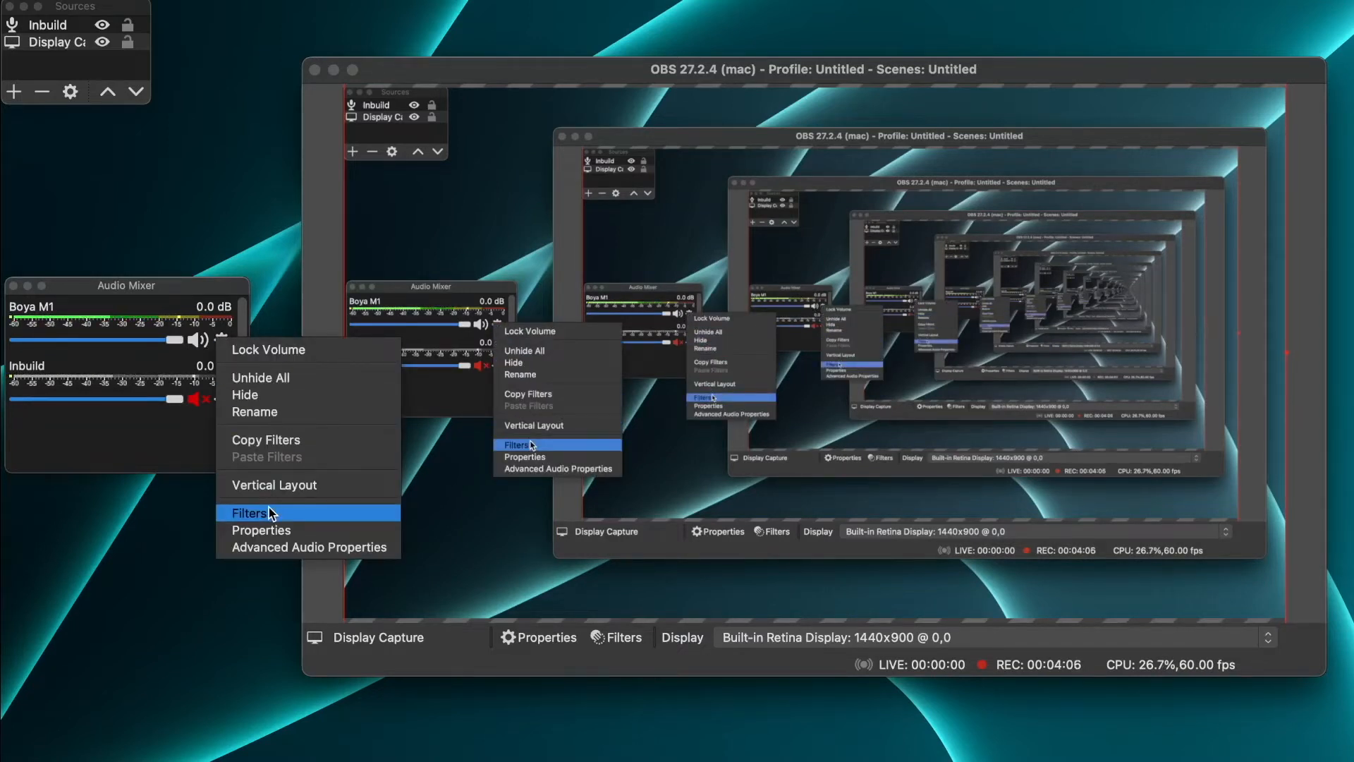
left_click(249, 512)
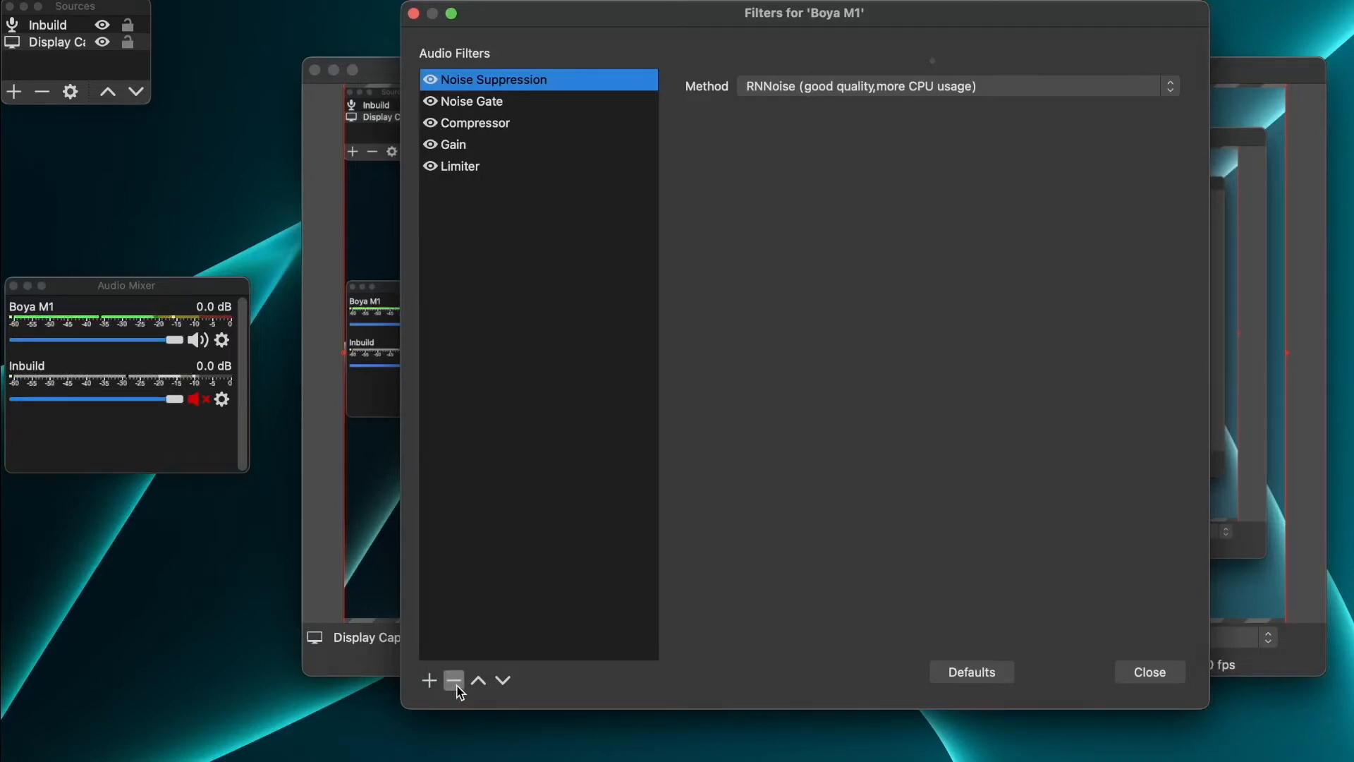
left_click(454, 680)
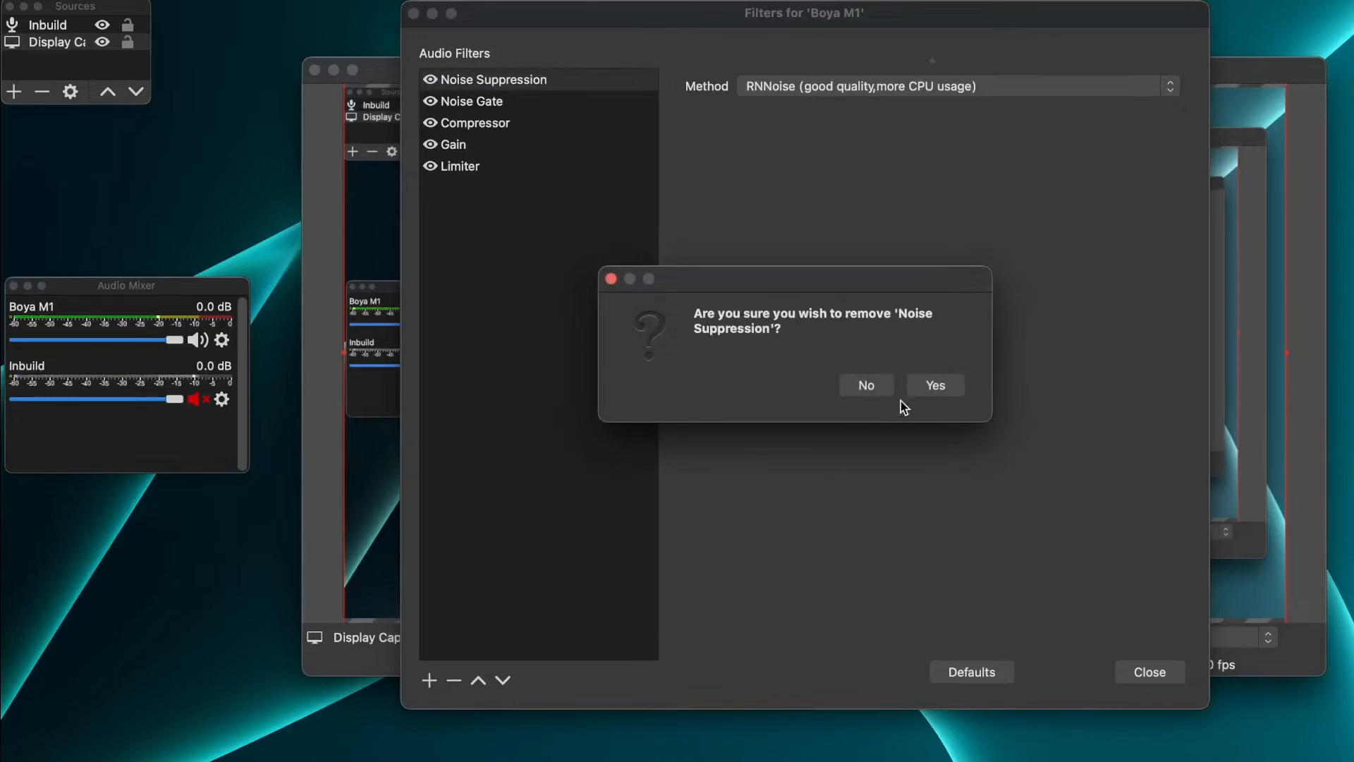
left_click(934, 385)
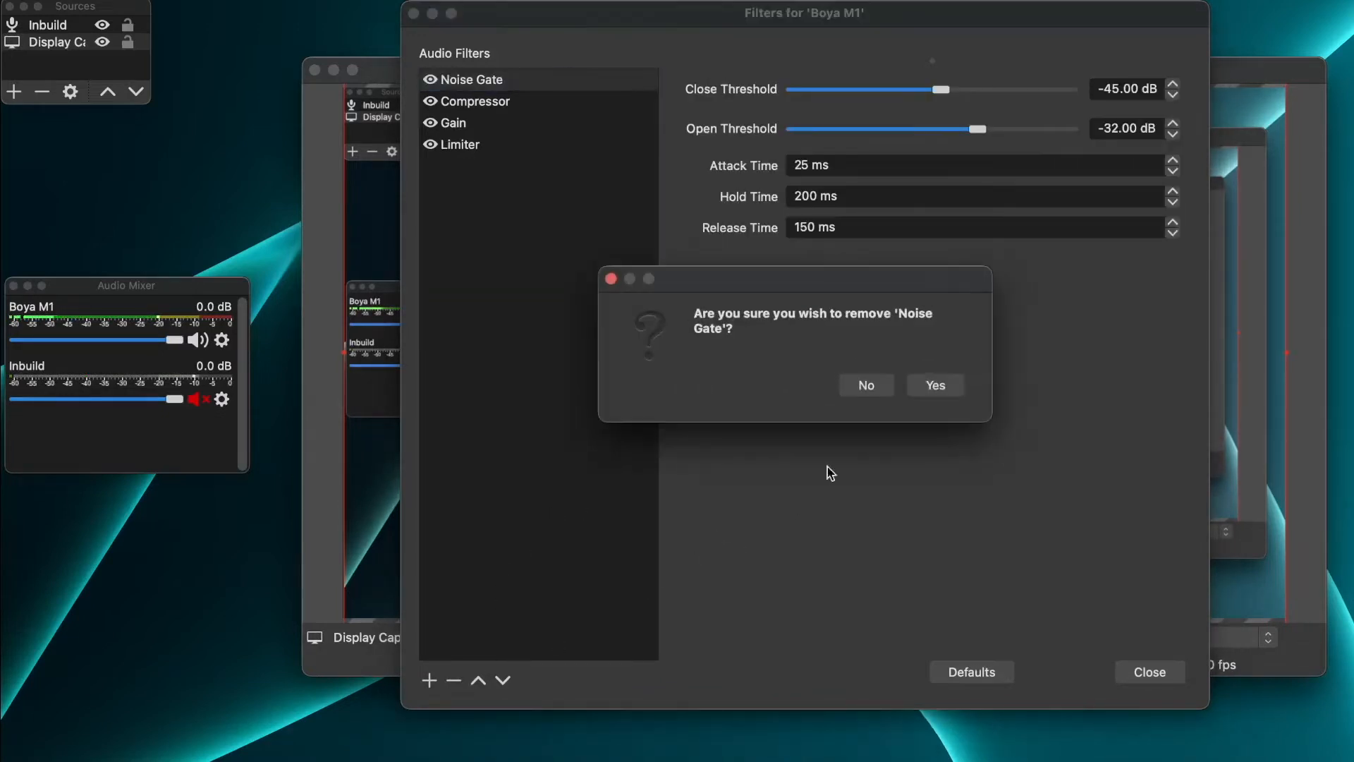
left_click(935, 384)
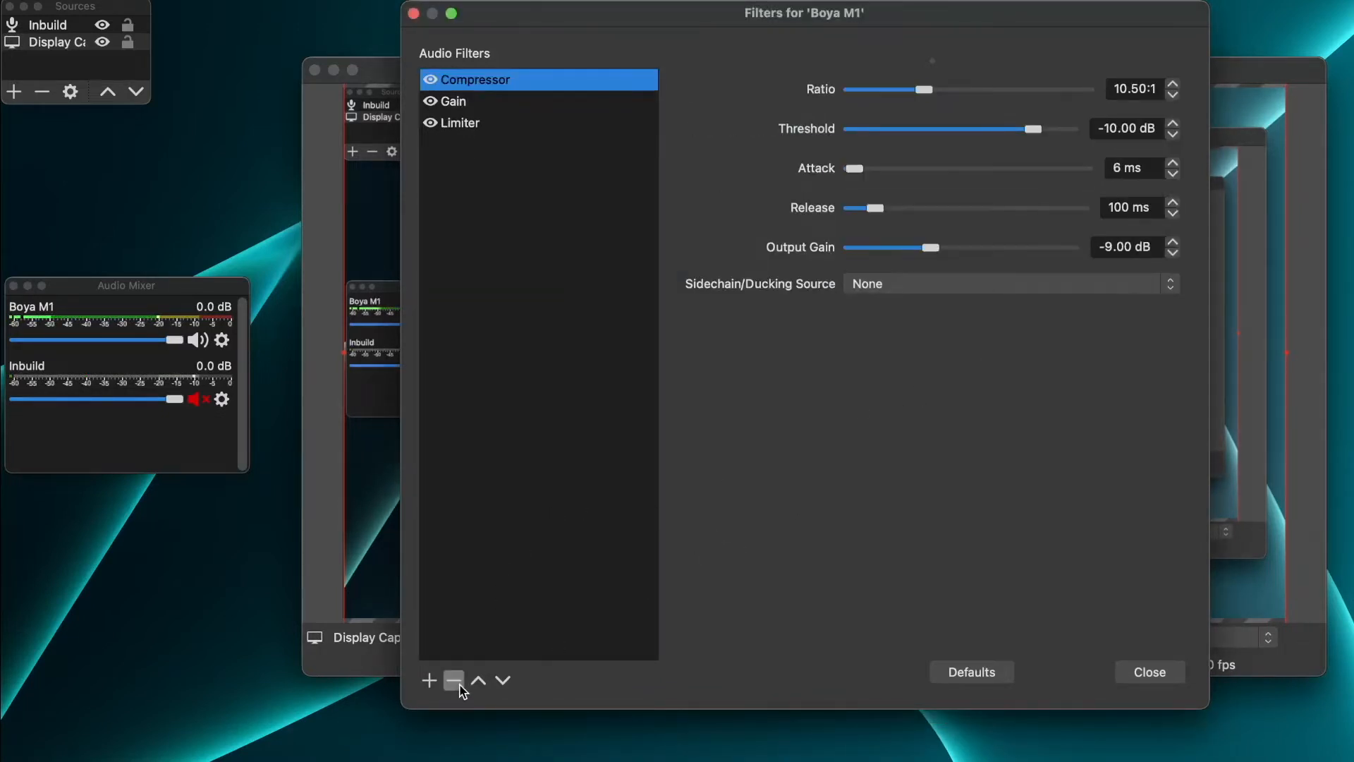
left_click(453, 681)
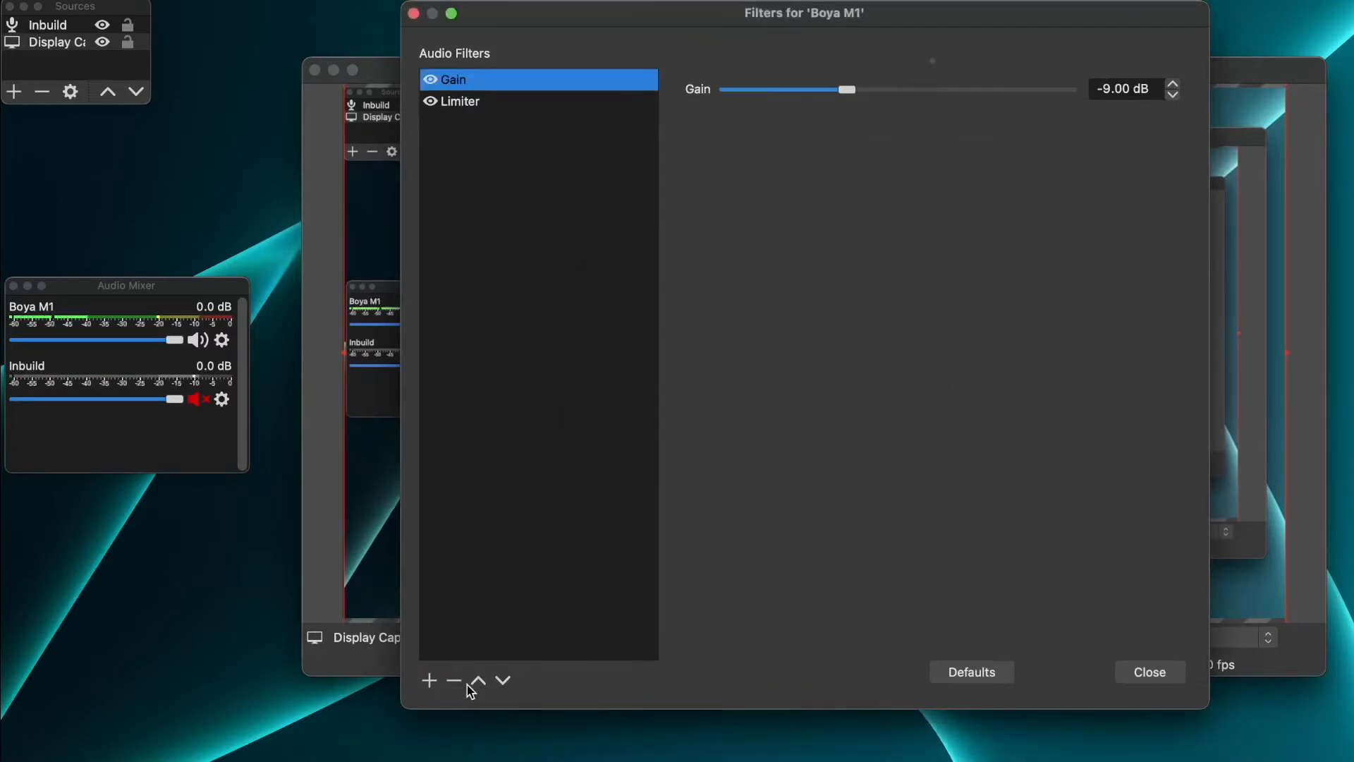
left_click(453, 681)
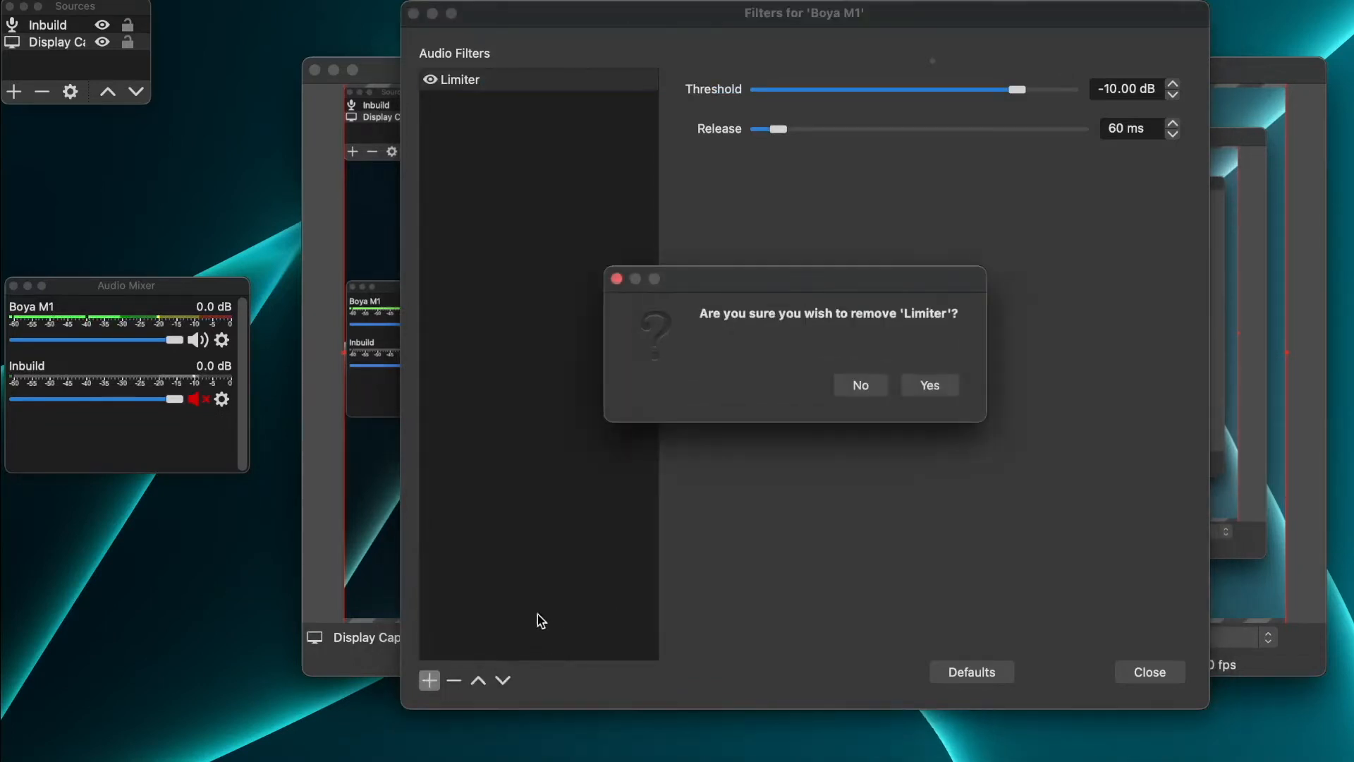
left_click(928, 385)
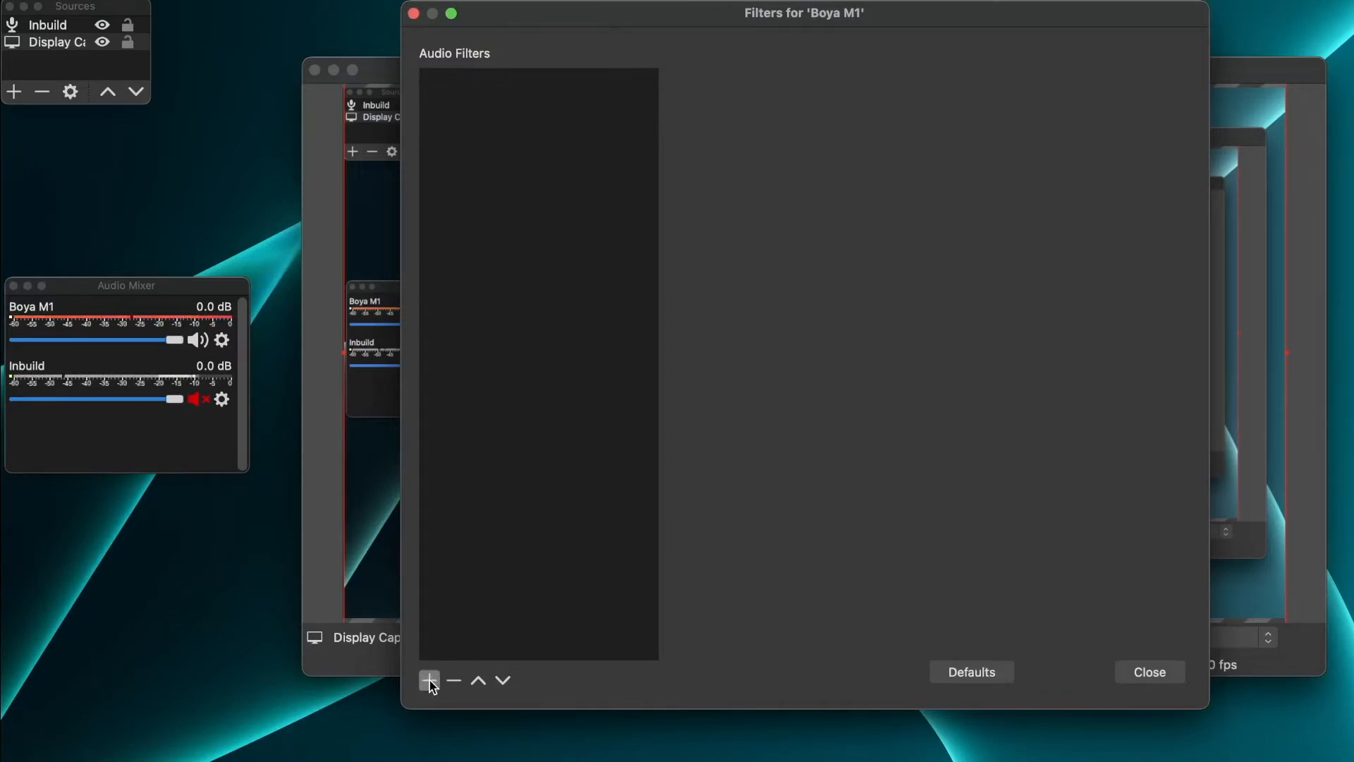
Step: Add a Noise Suppression filter to Boya M1 using the RNNoise method
left_click(429, 680)
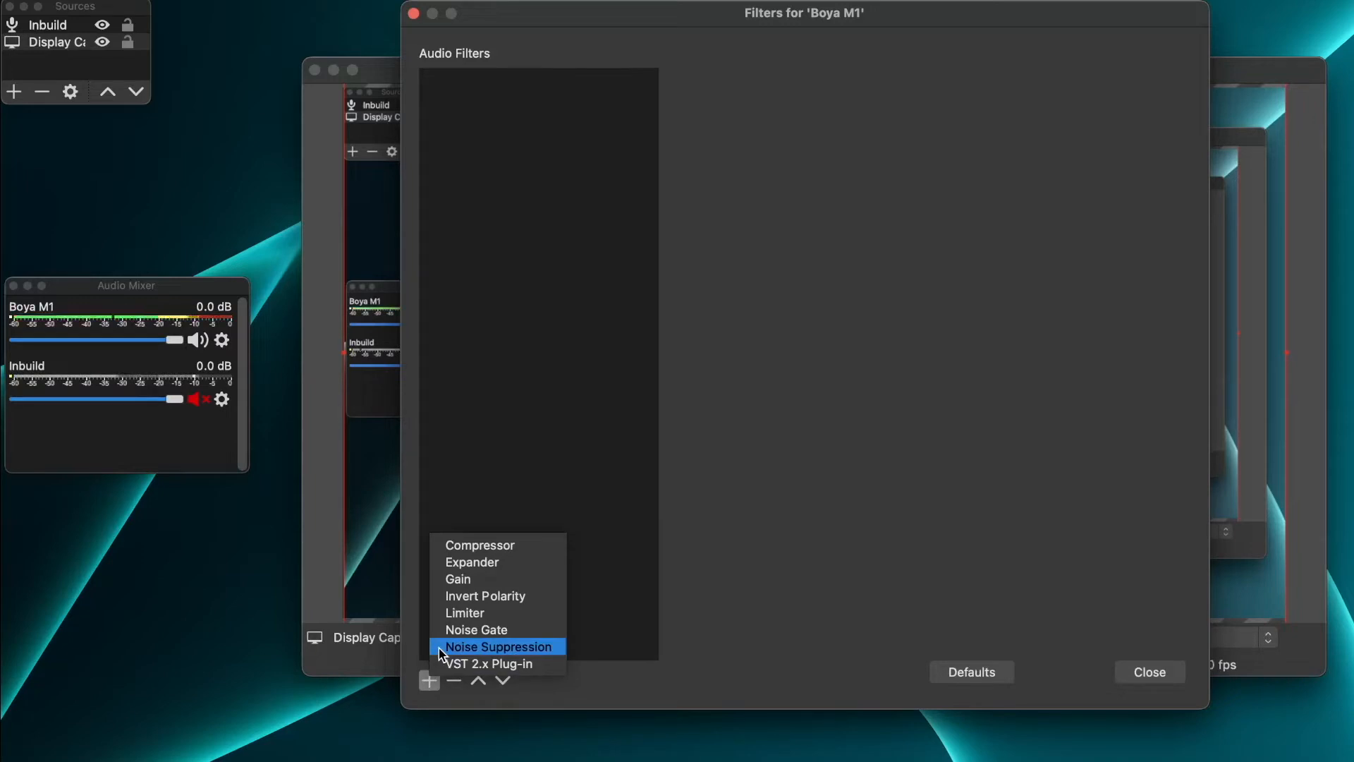
left_click(498, 646)
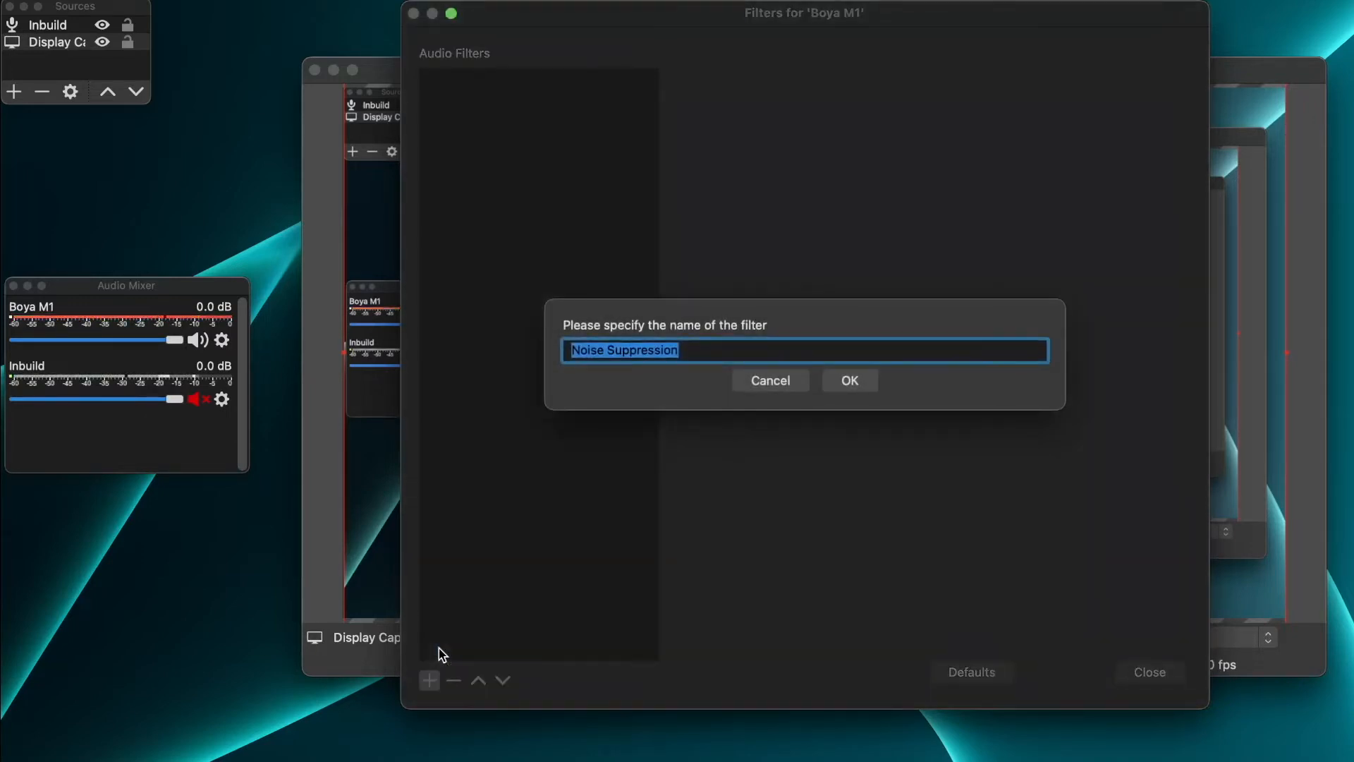
mouse_move(799, 408)
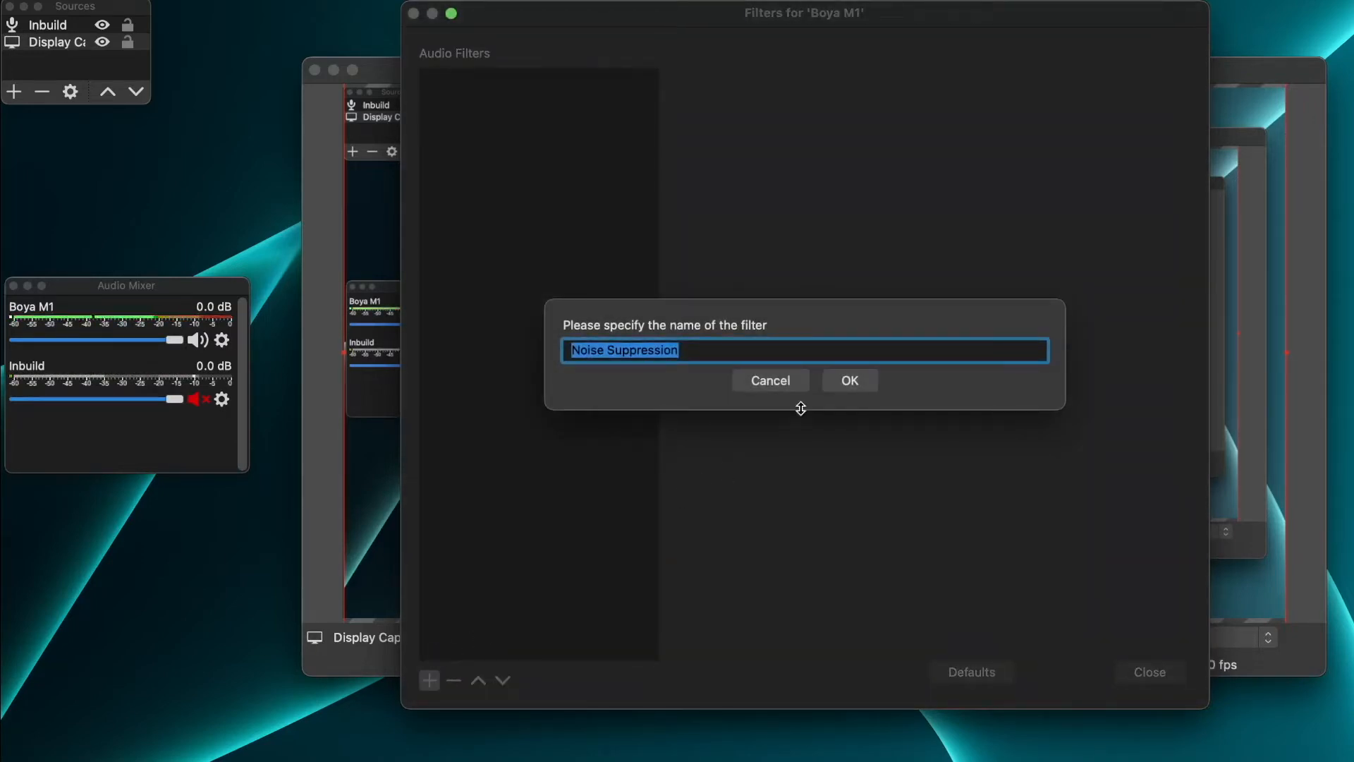
left_click(848, 381)
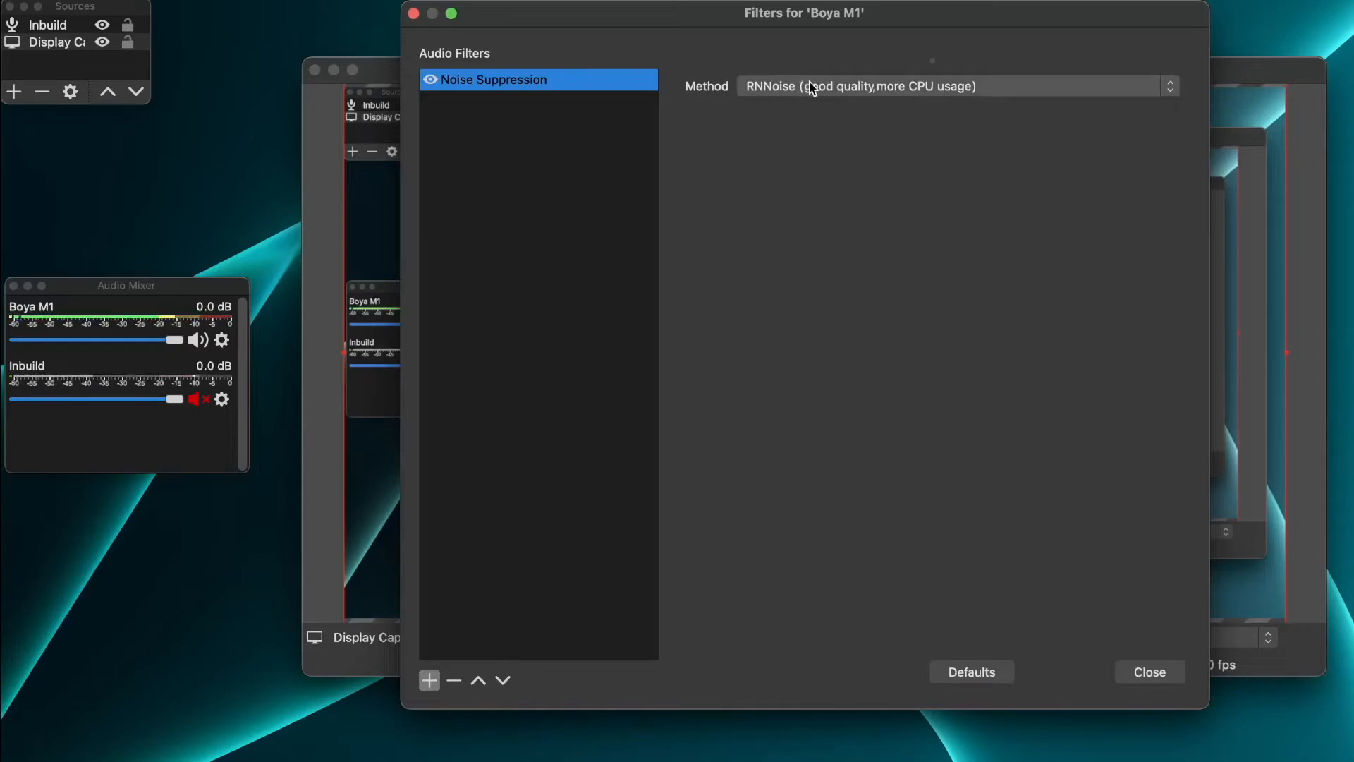
mouse_move(767, 100)
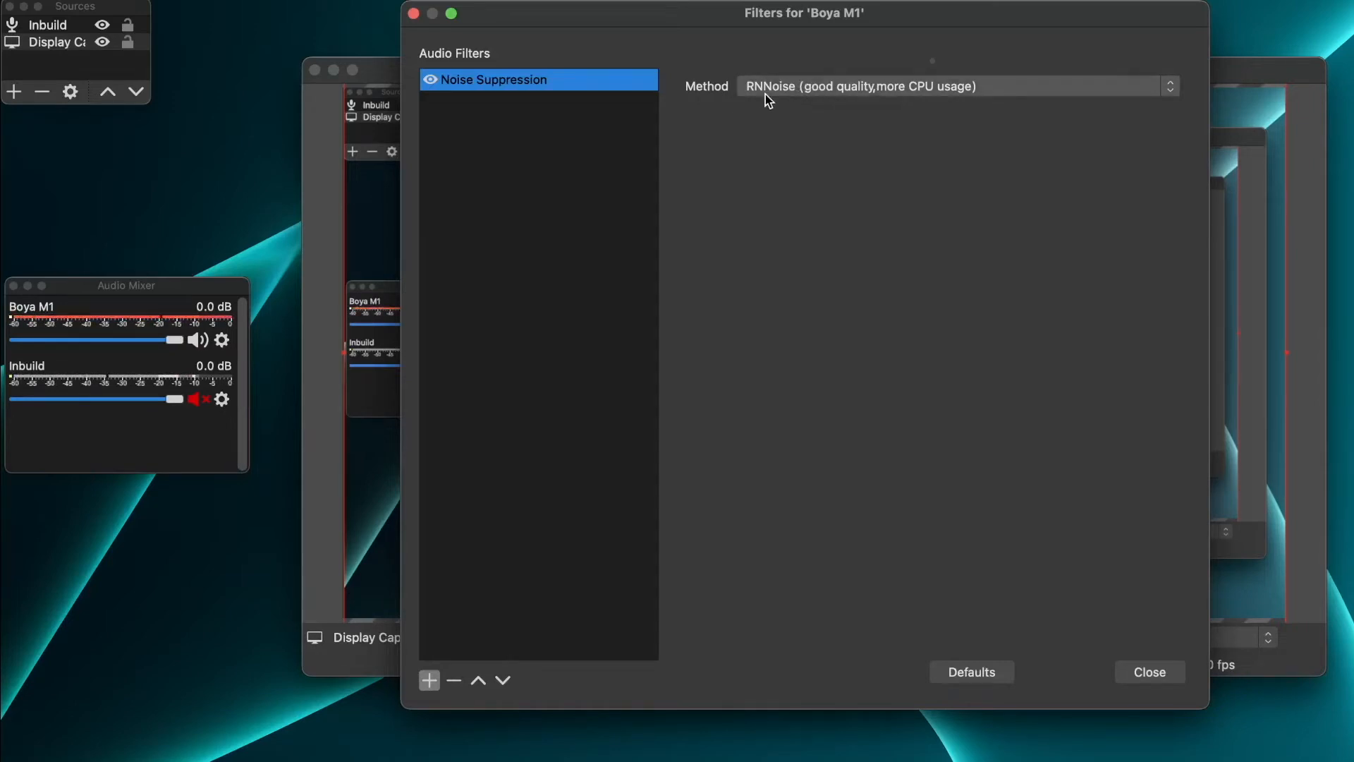
mouse_move(763, 151)
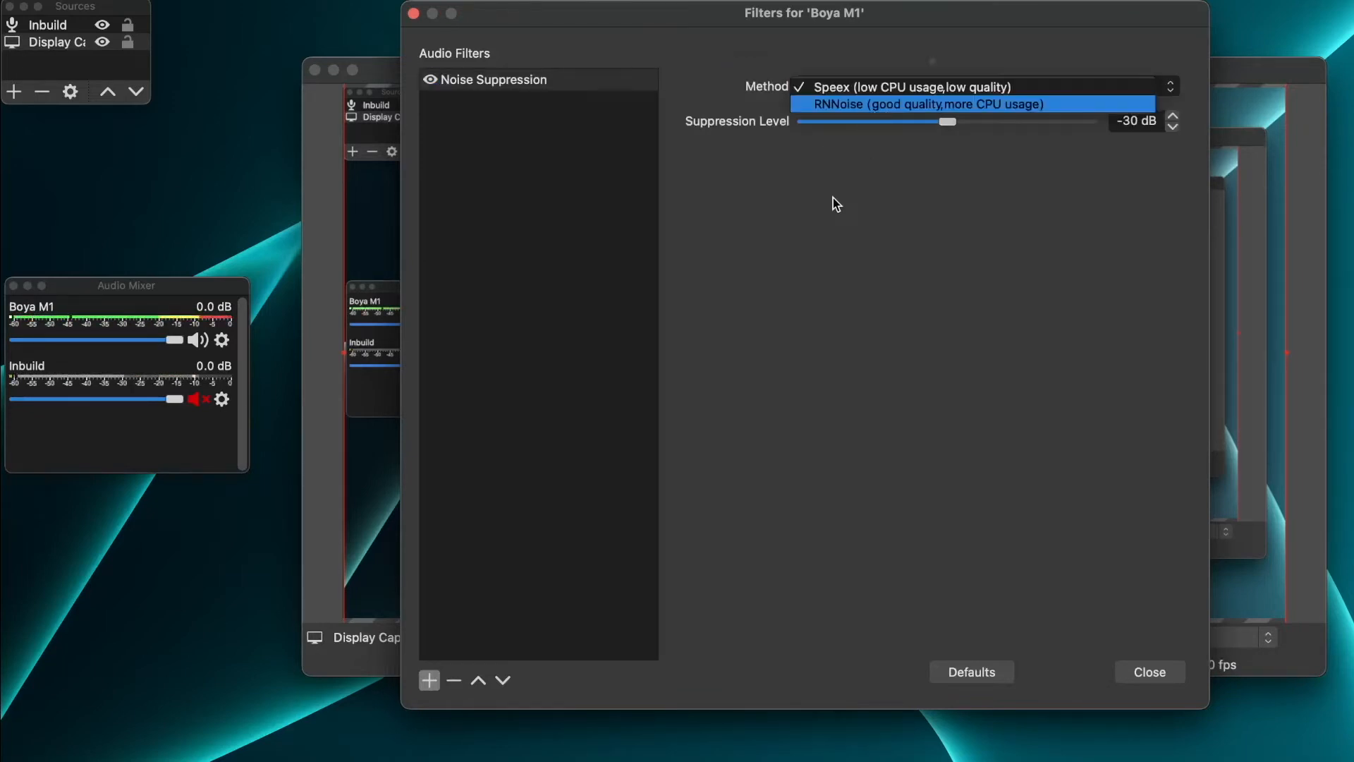
left_click(924, 104)
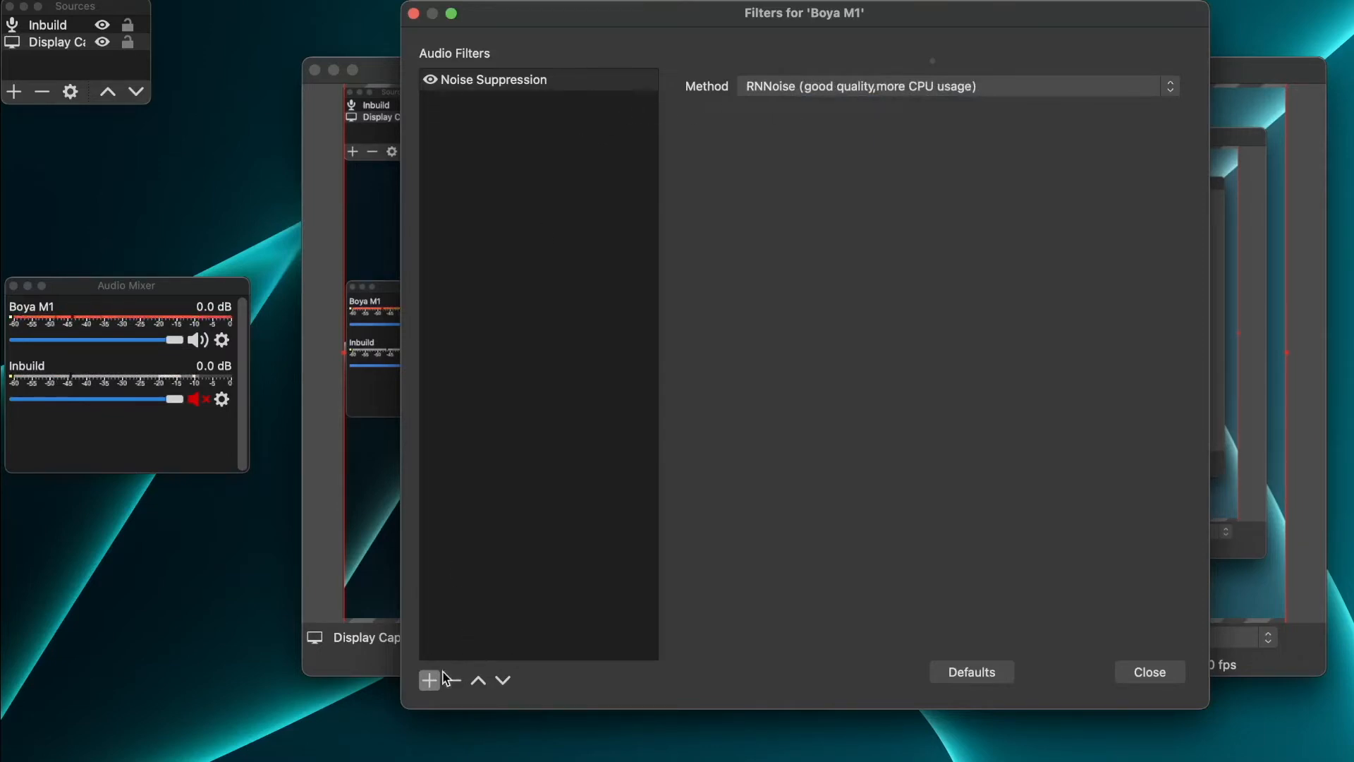
Step: Add a Noise Gate with -45 dB close and -32 dB open thresholds
left_click(428, 680)
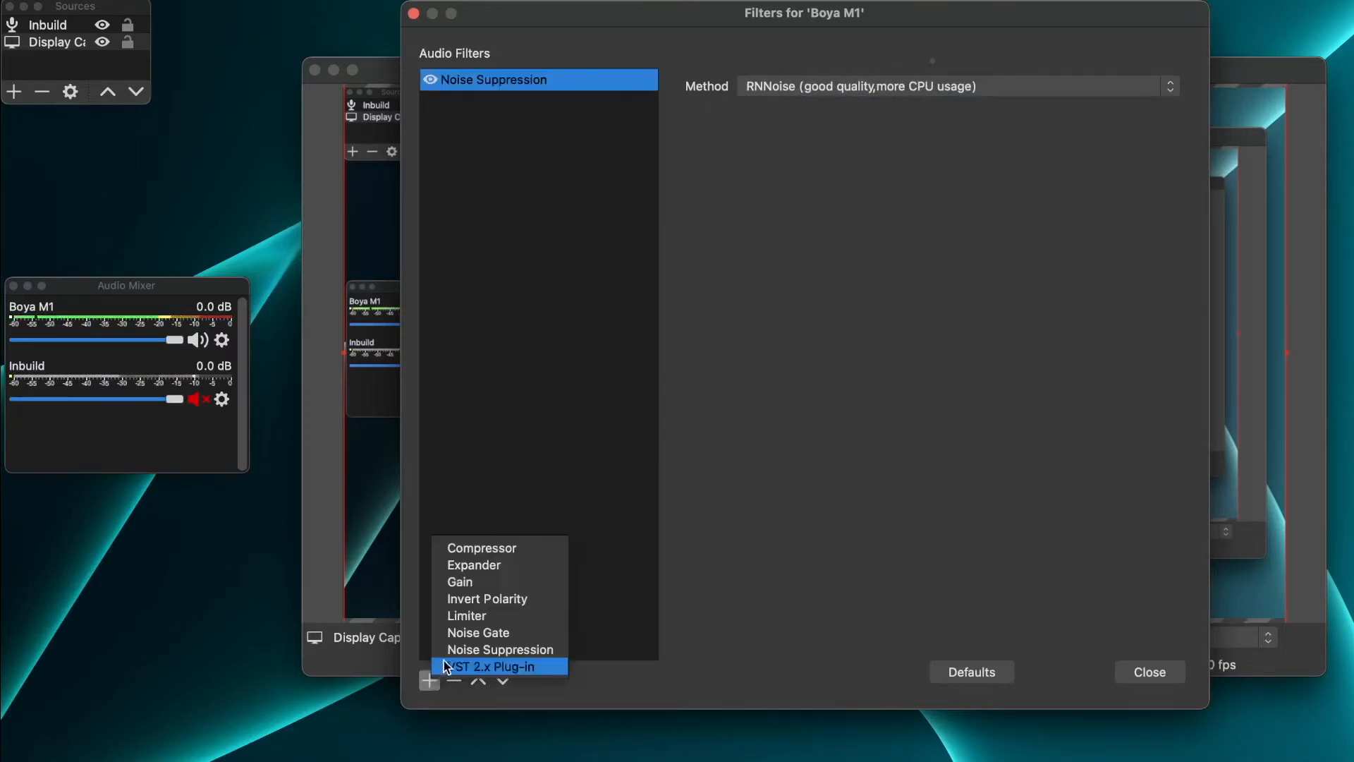
left_click(477, 632)
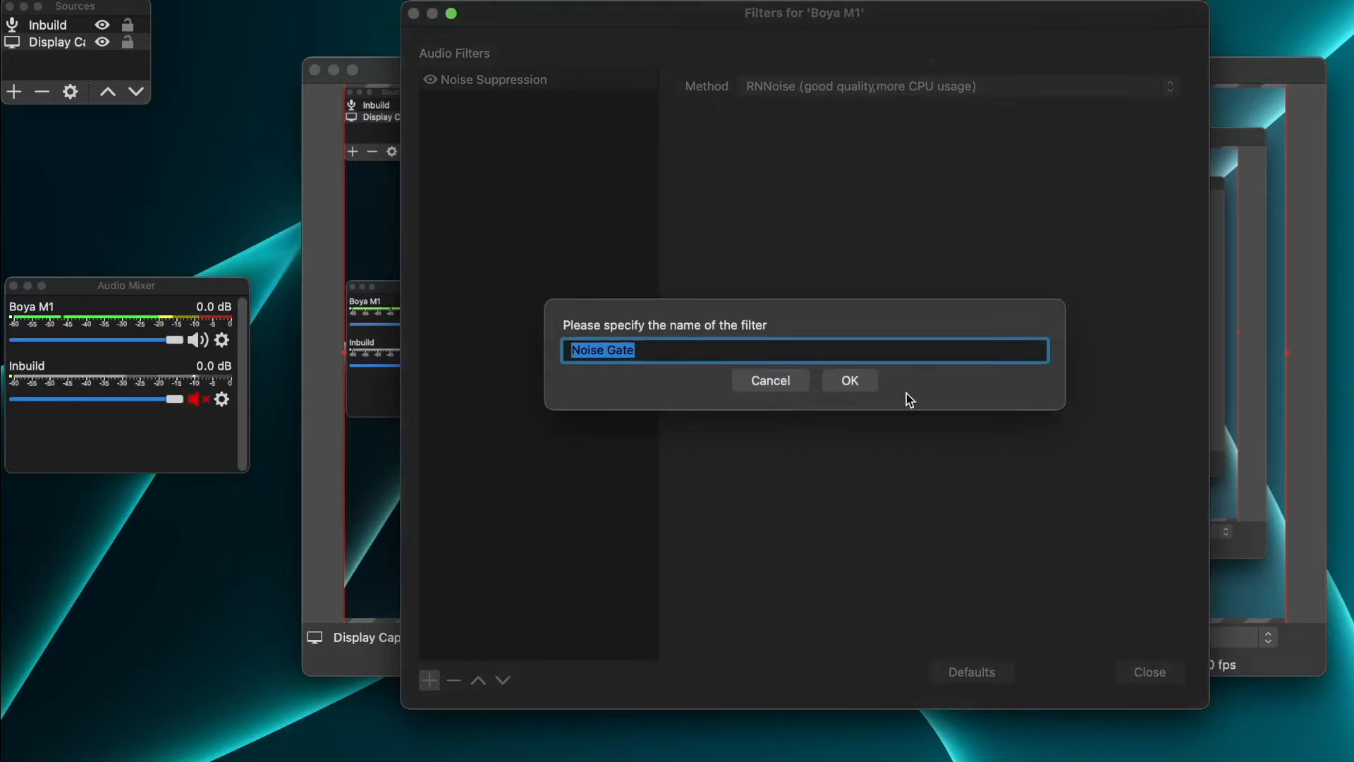
left_click(848, 380)
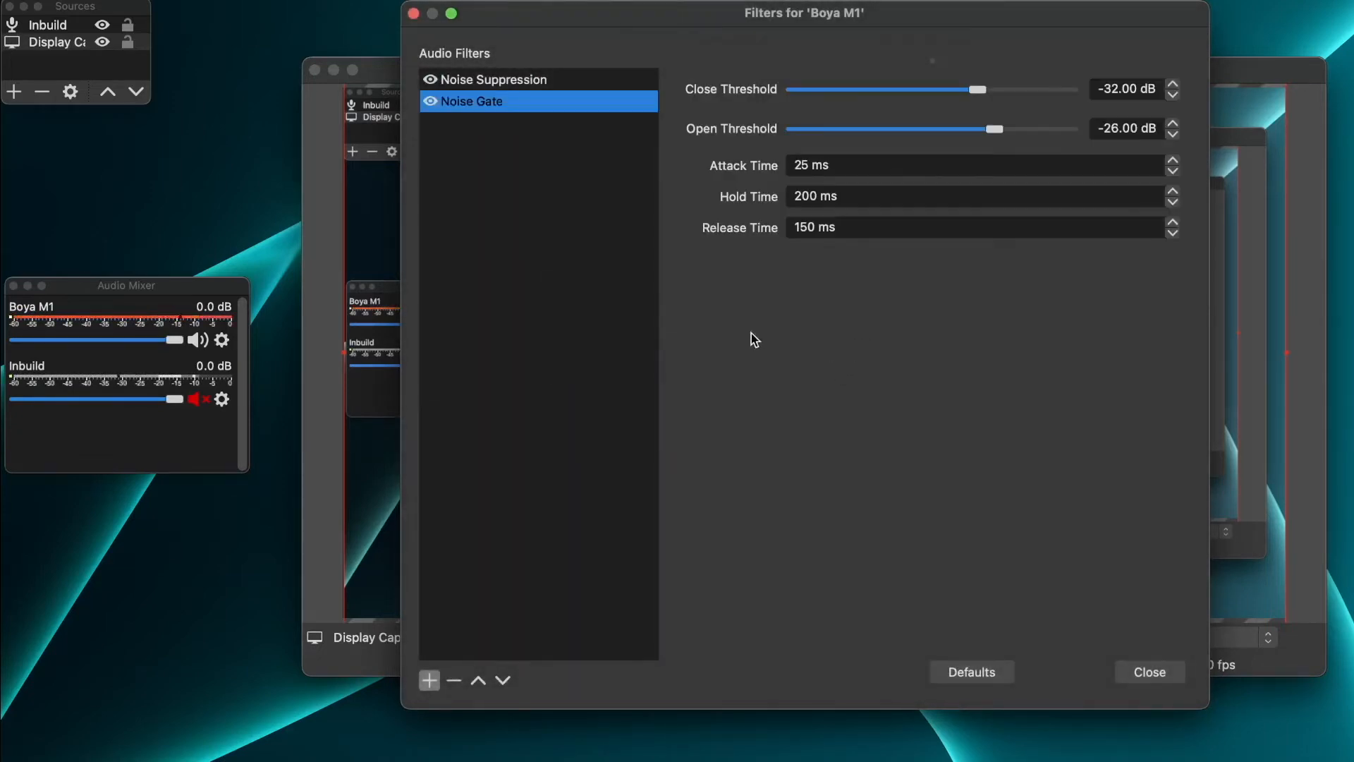
mouse_move(699, 127)
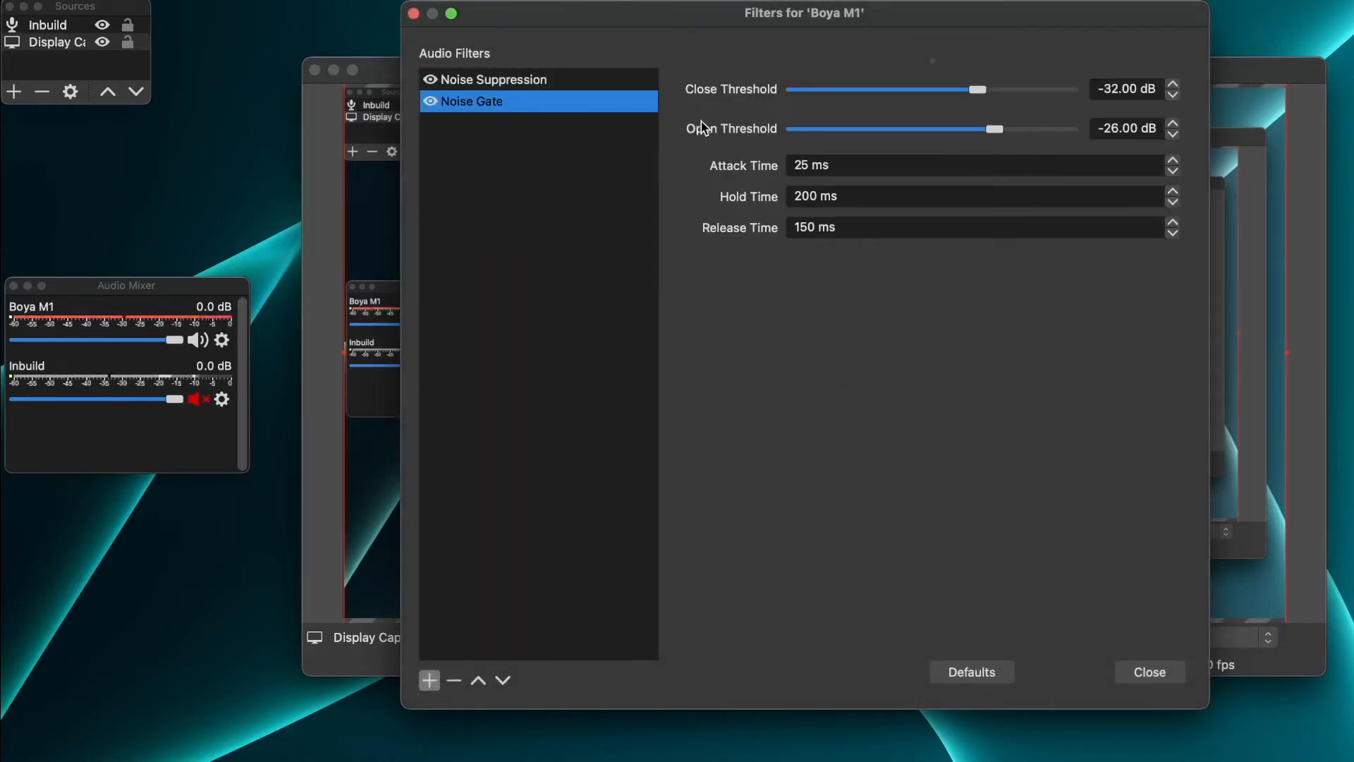
mouse_move(956, 97)
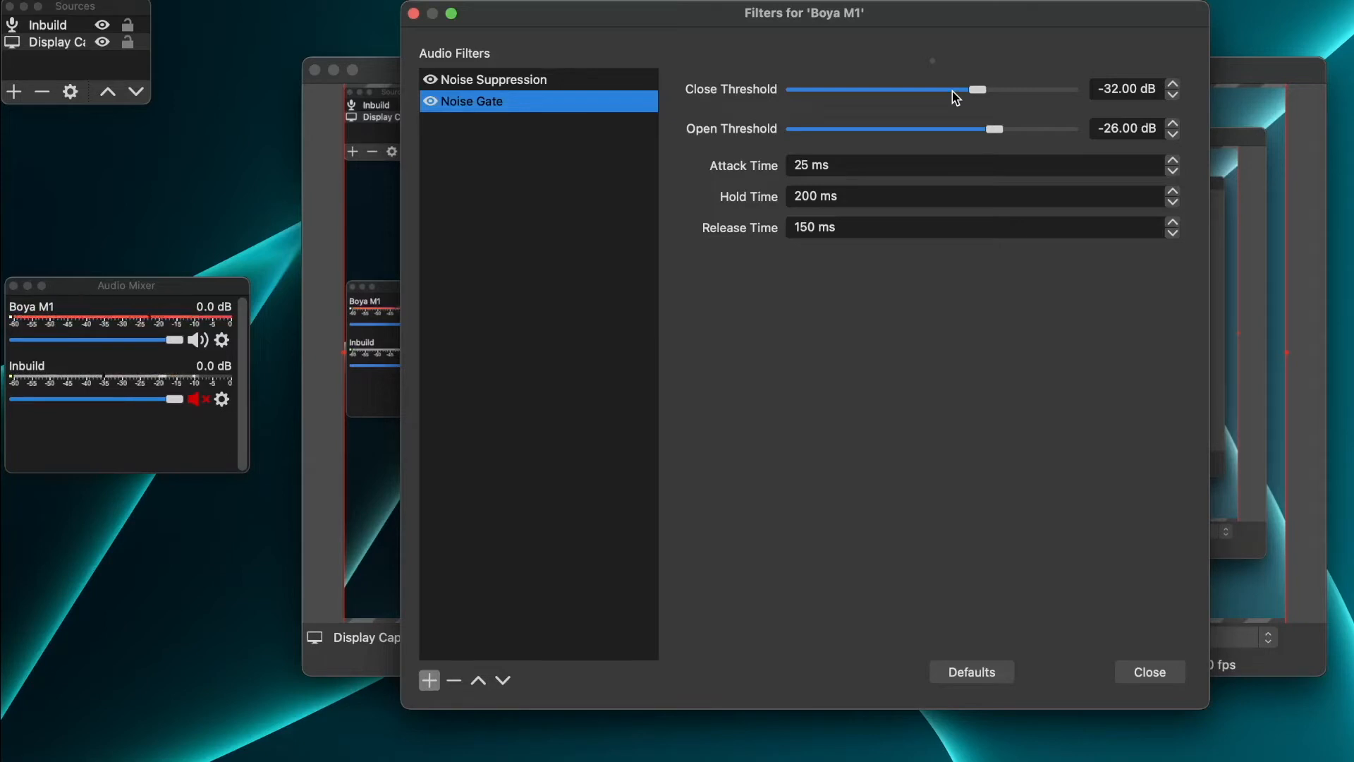
mouse_move(944, 93)
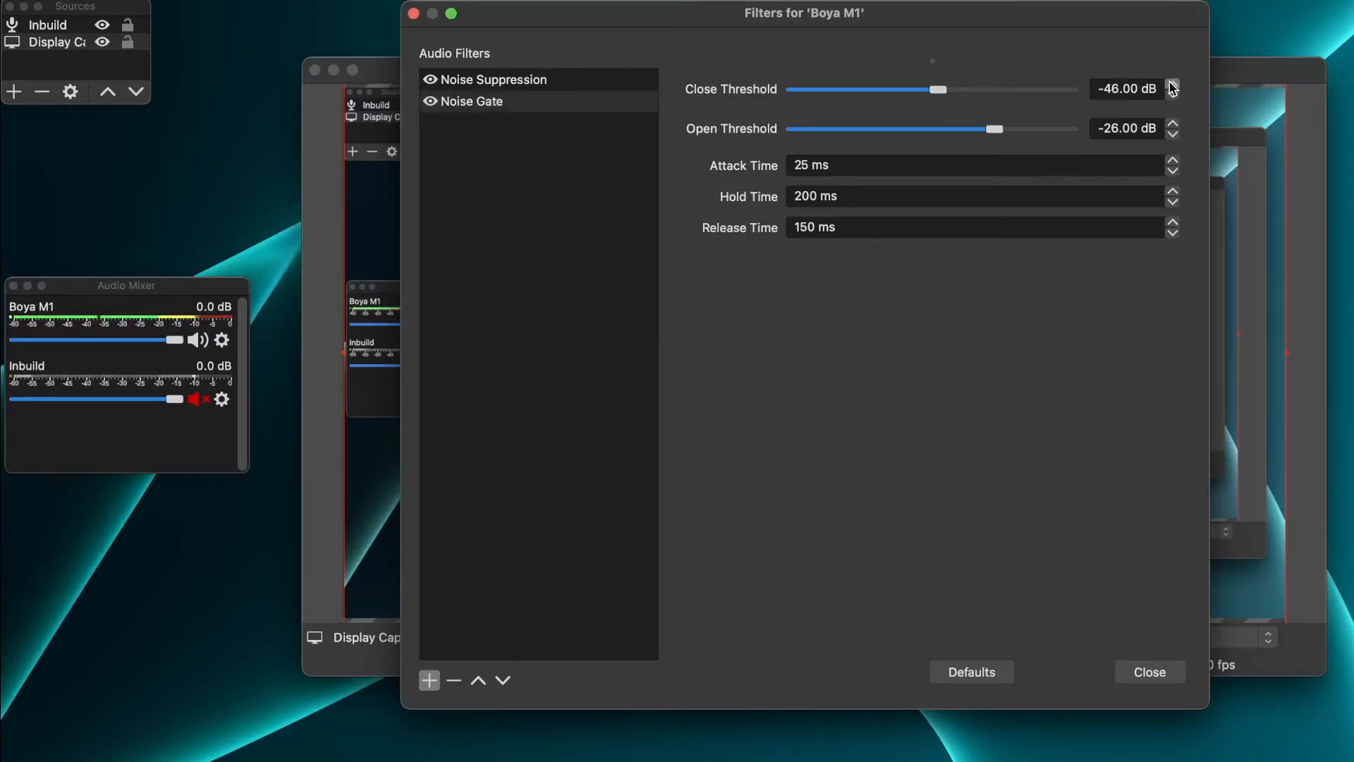
left_click(1173, 84)
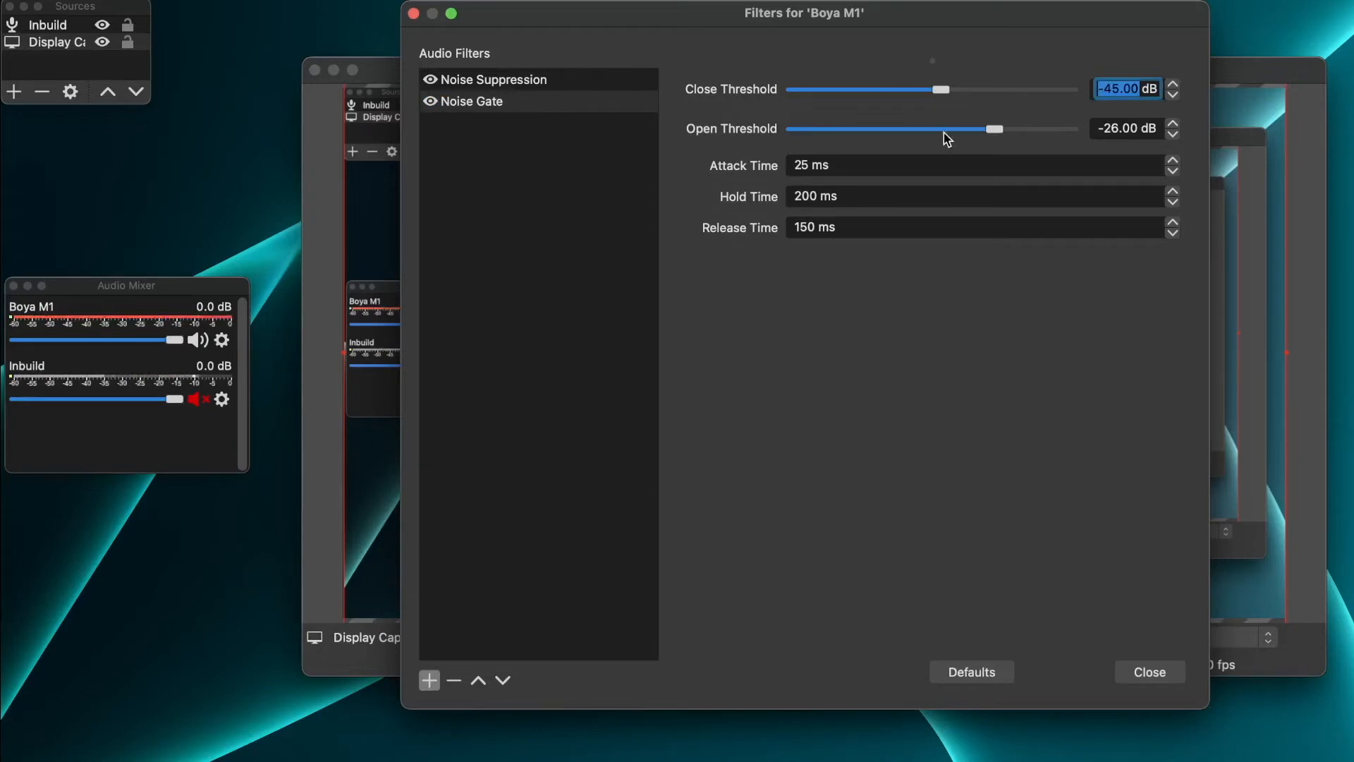
mouse_move(958, 136)
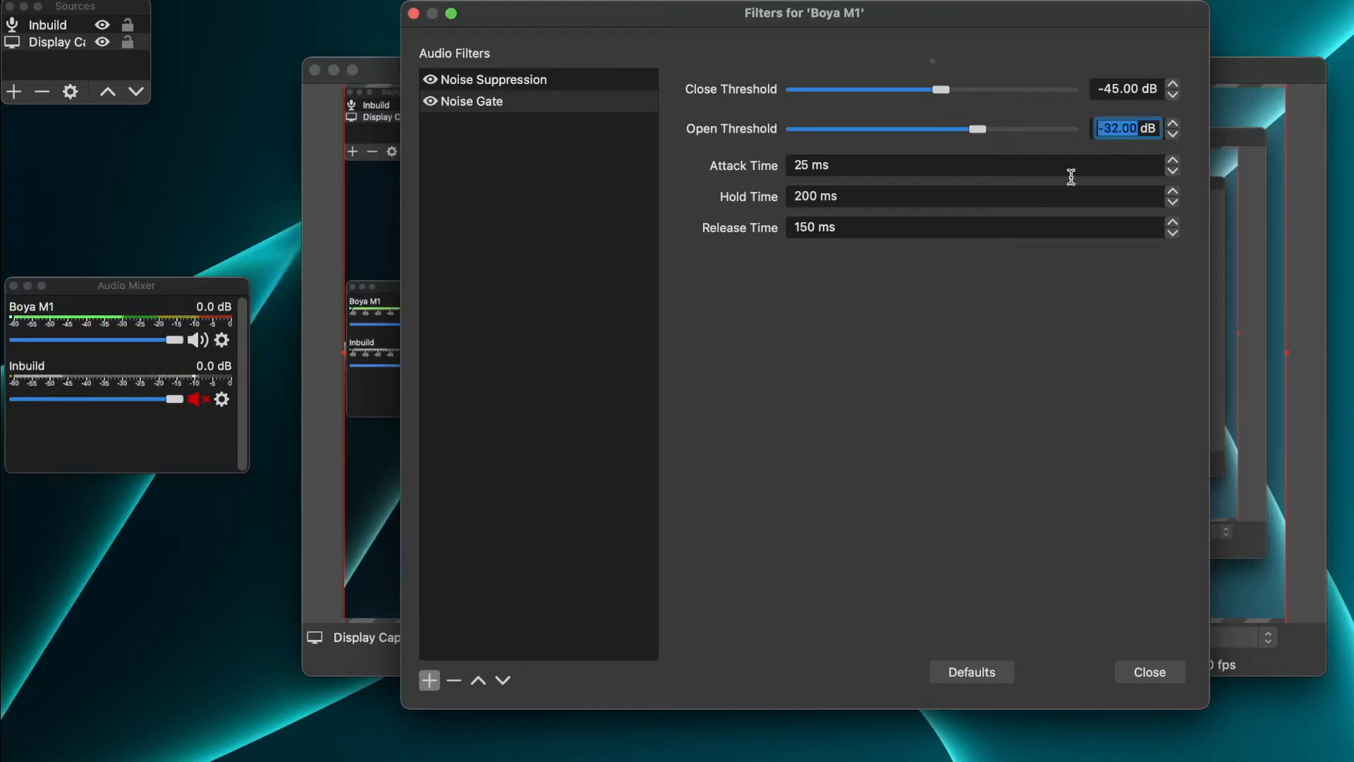
left_click(850, 281)
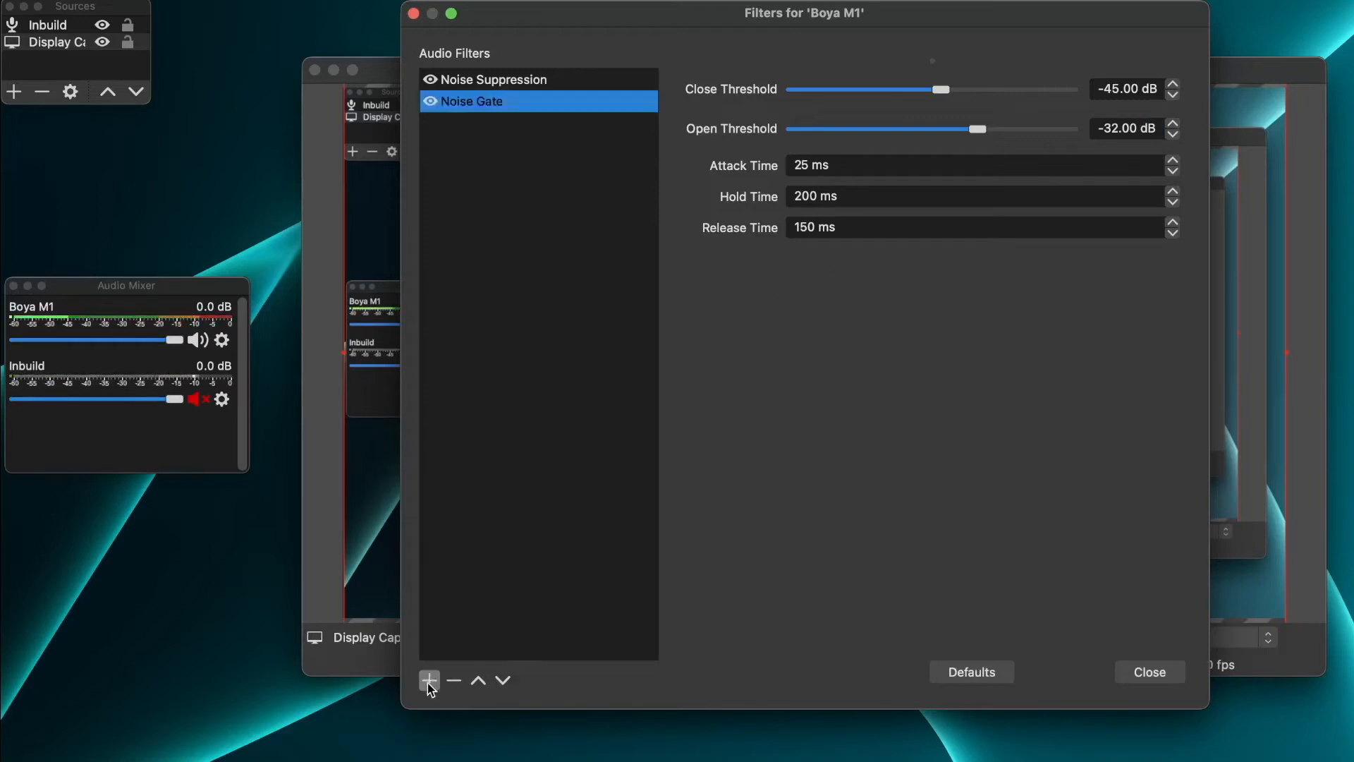
Step: Add a Compressor filter with 10.50:1 ratio and -10 dB threshold to Boya M1
left_click(428, 680)
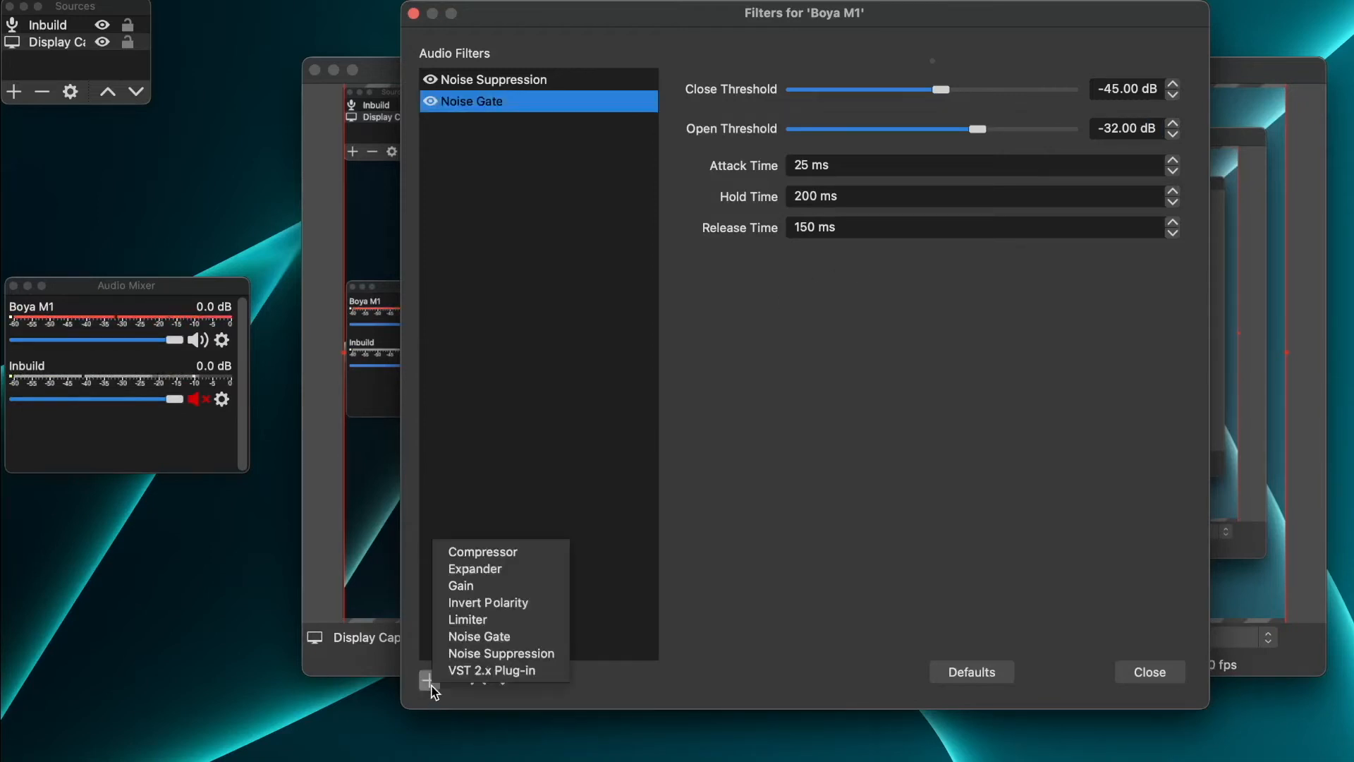
left_click(482, 552)
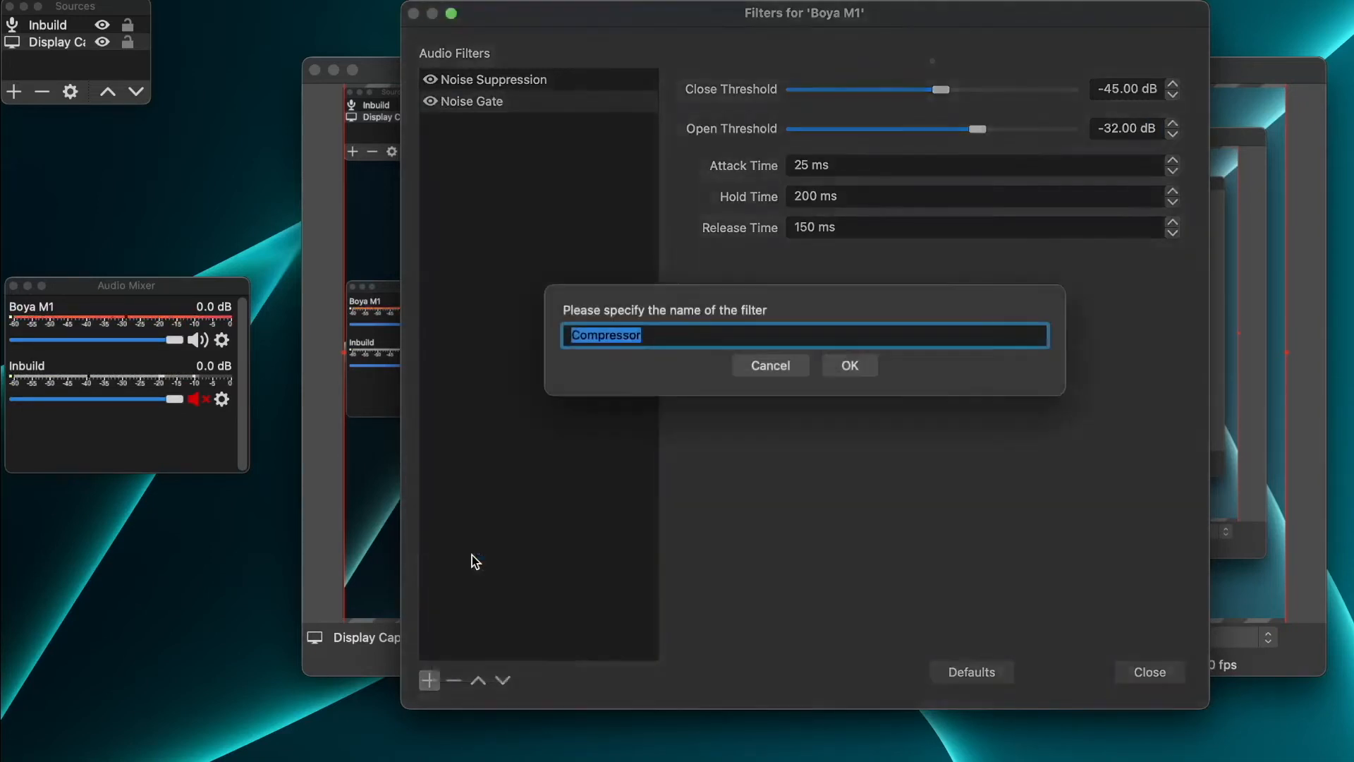
left_click(849, 364)
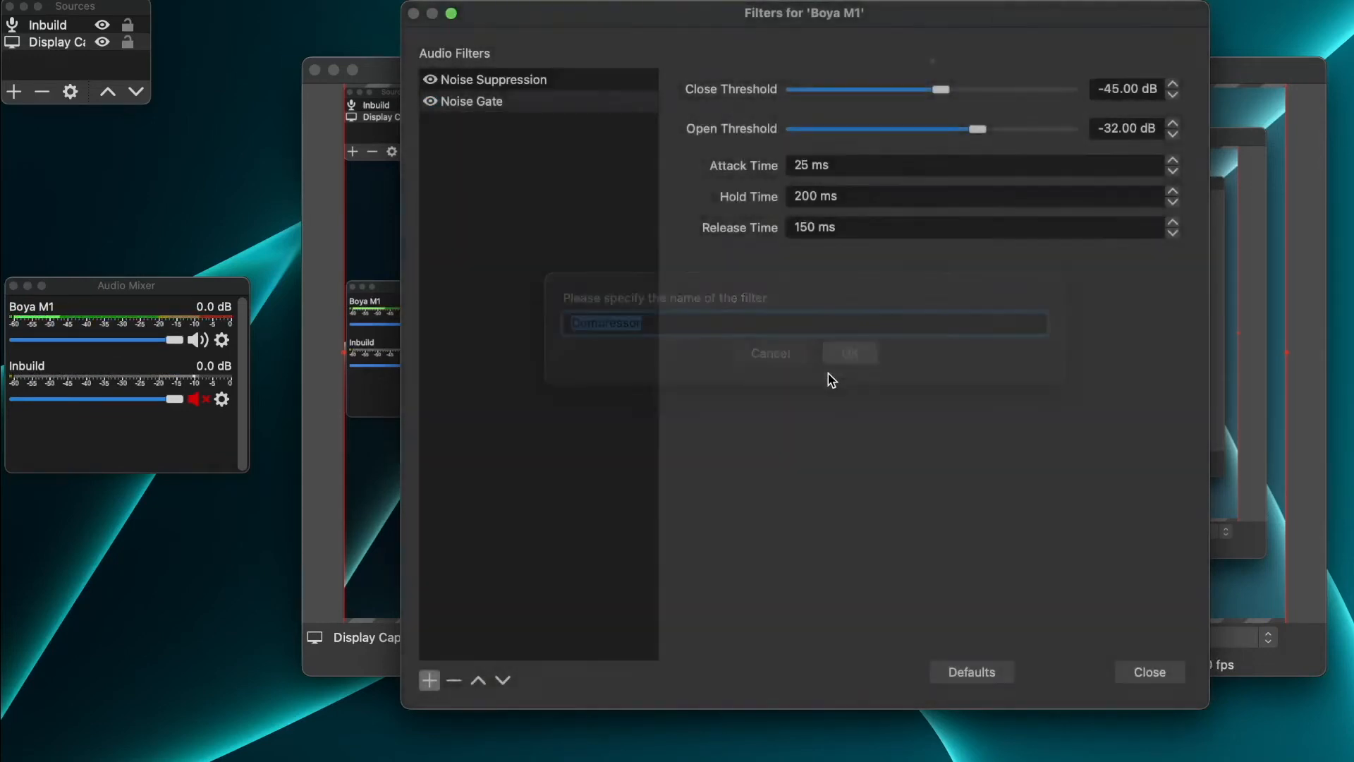
left_click(847, 354)
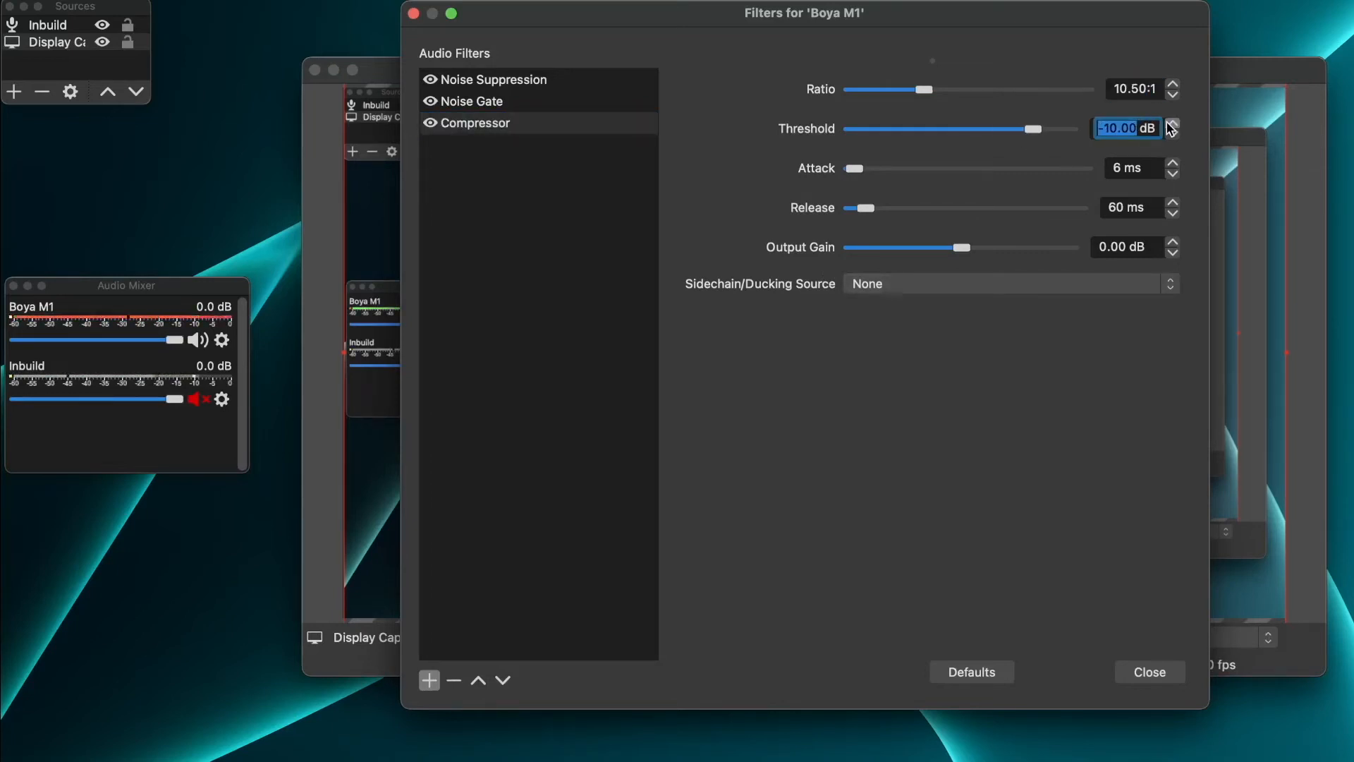
mouse_move(835, 179)
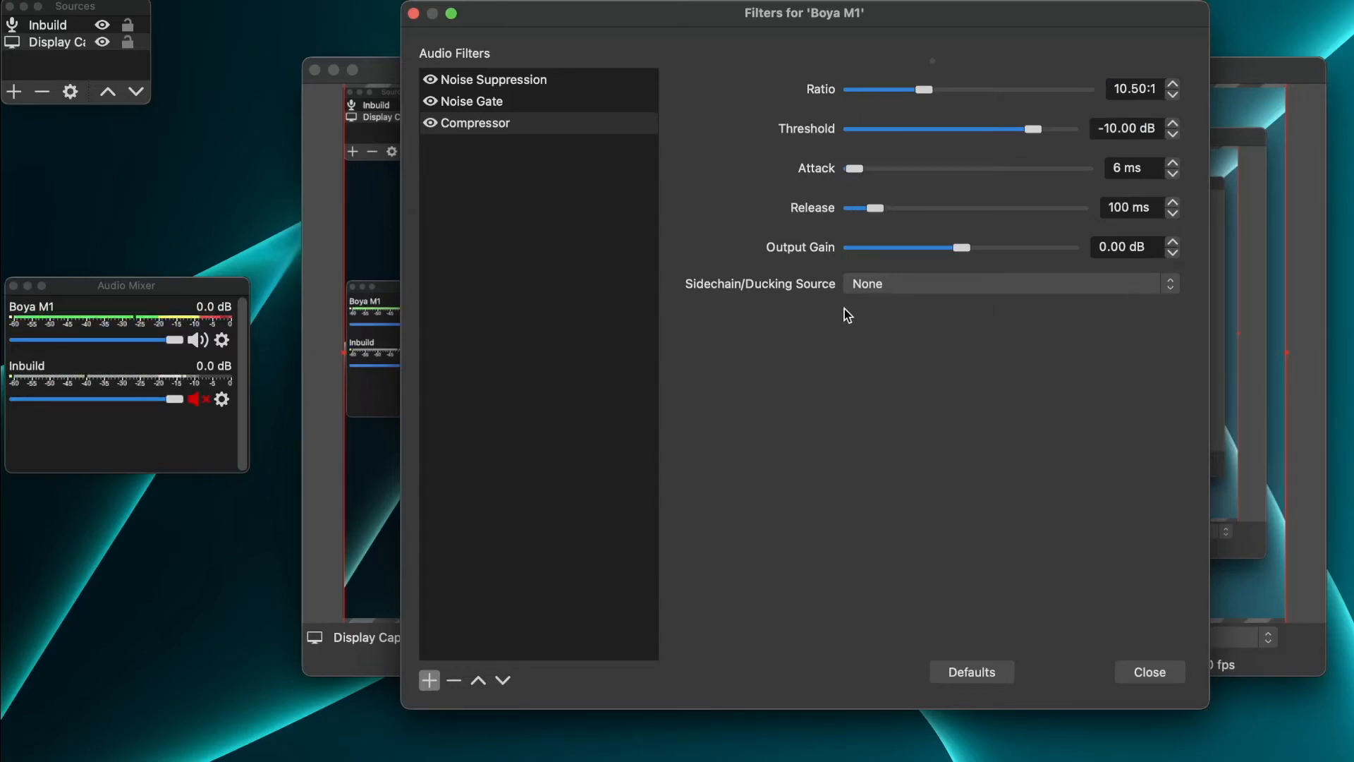
mouse_move(926, 254)
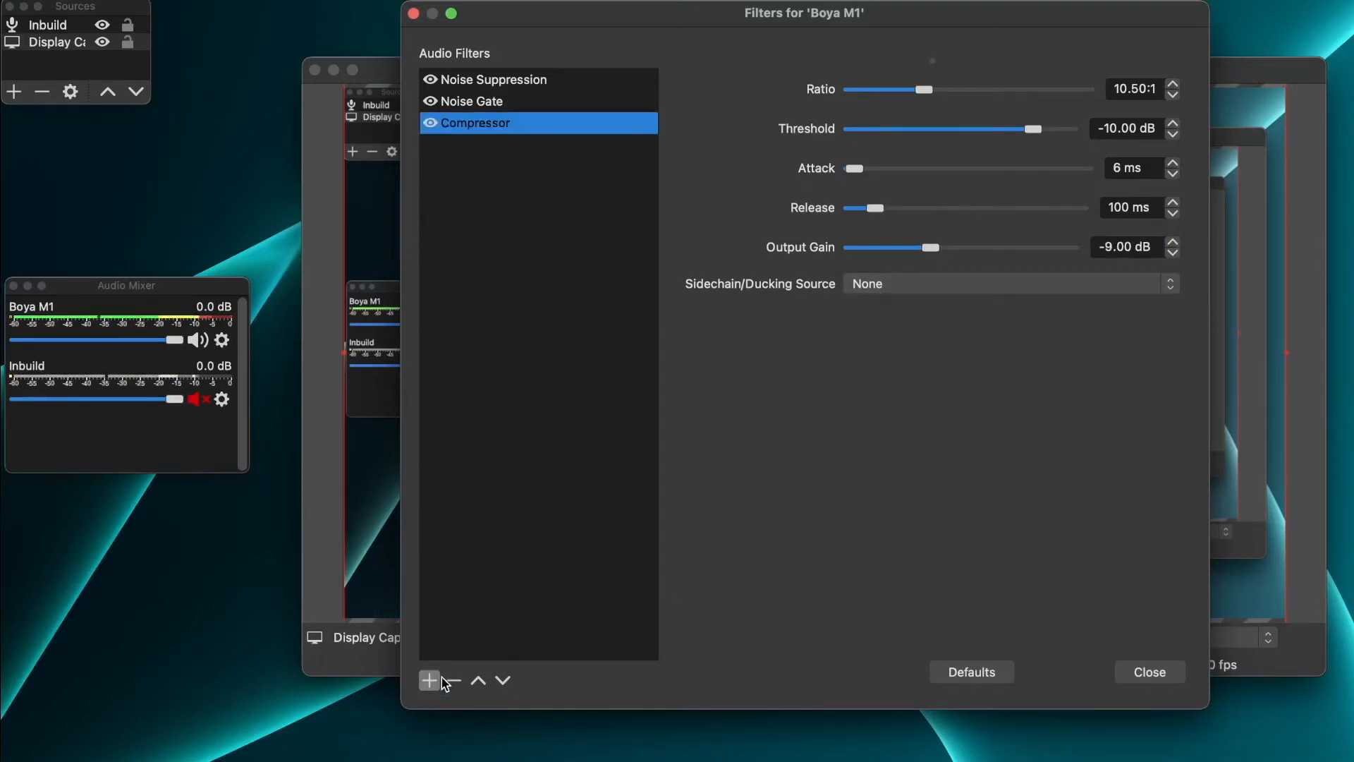
Step: Add a Gain filter to Boya M1 and raise it to -9.00 dB
left_click(429, 680)
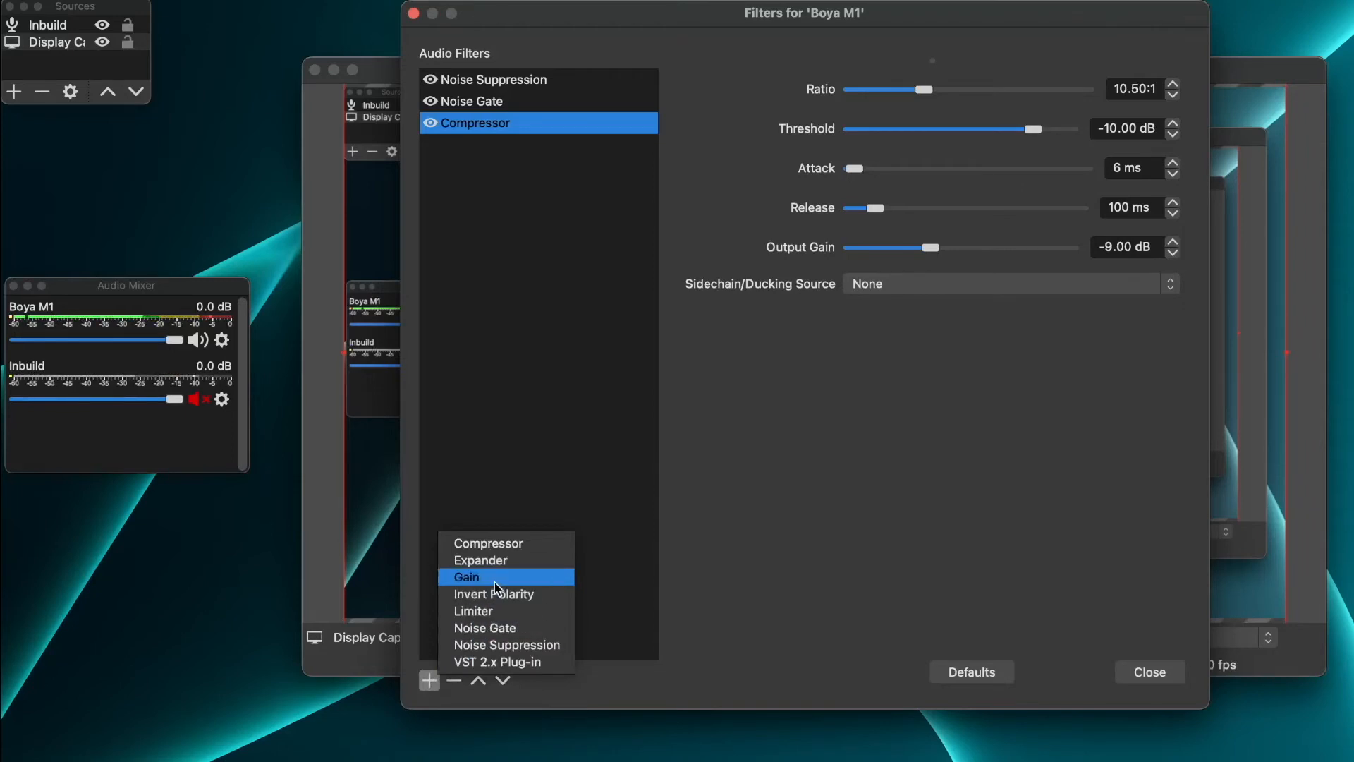
left_click(466, 577)
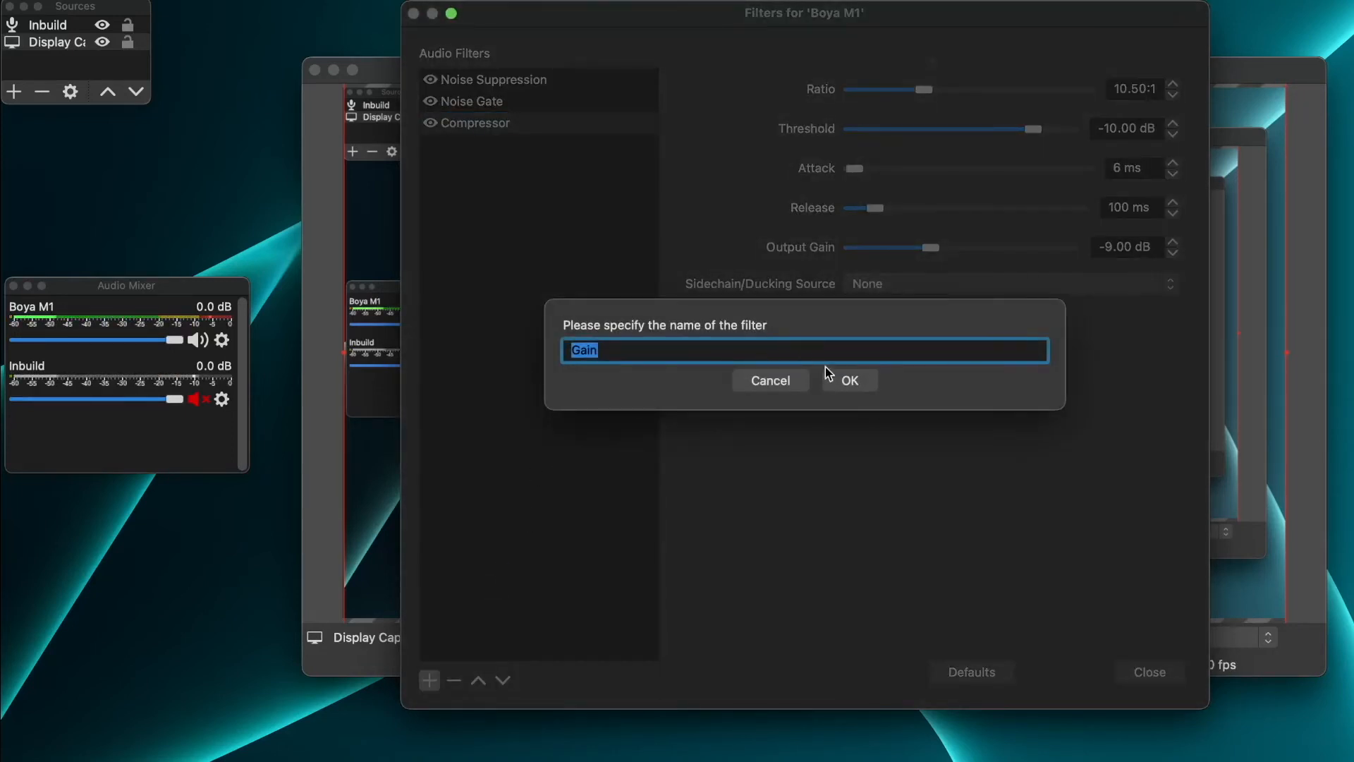
left_click(849, 380)
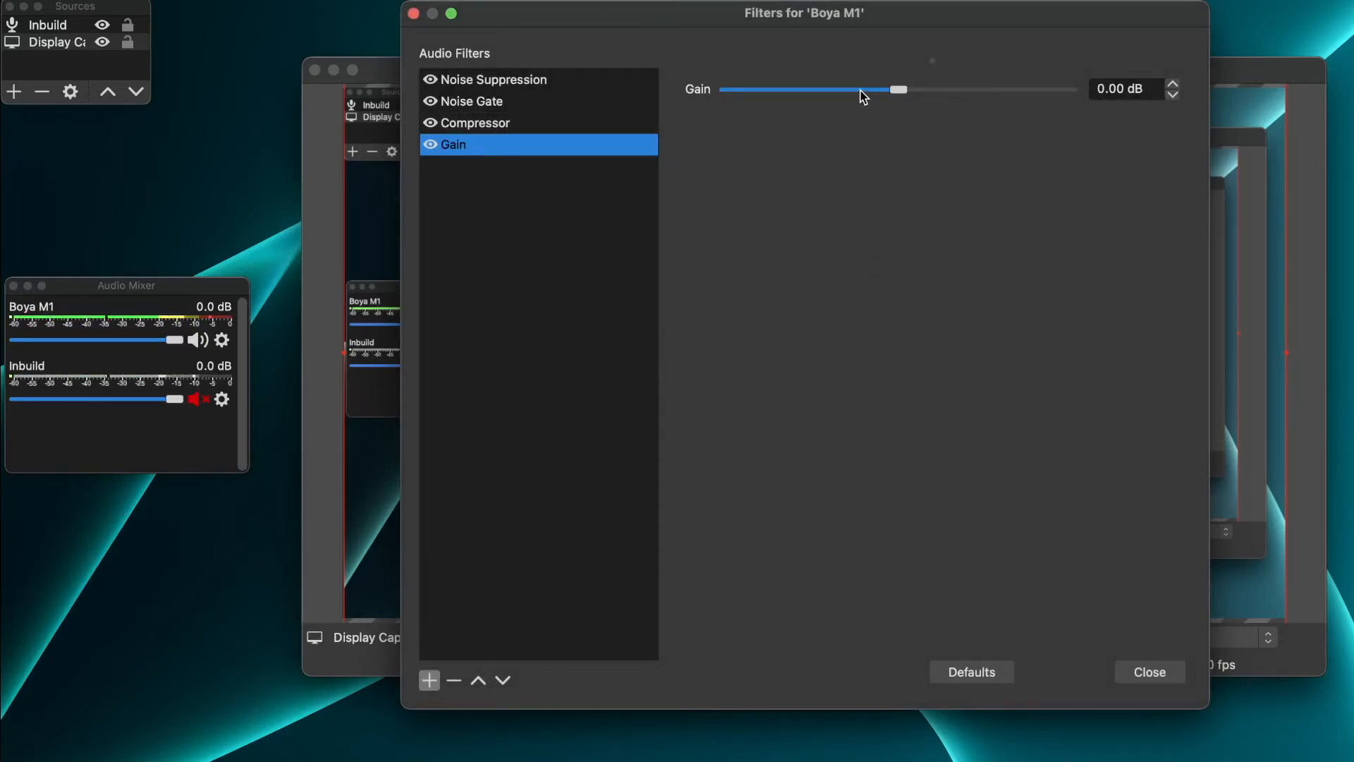
mouse_move(868, 96)
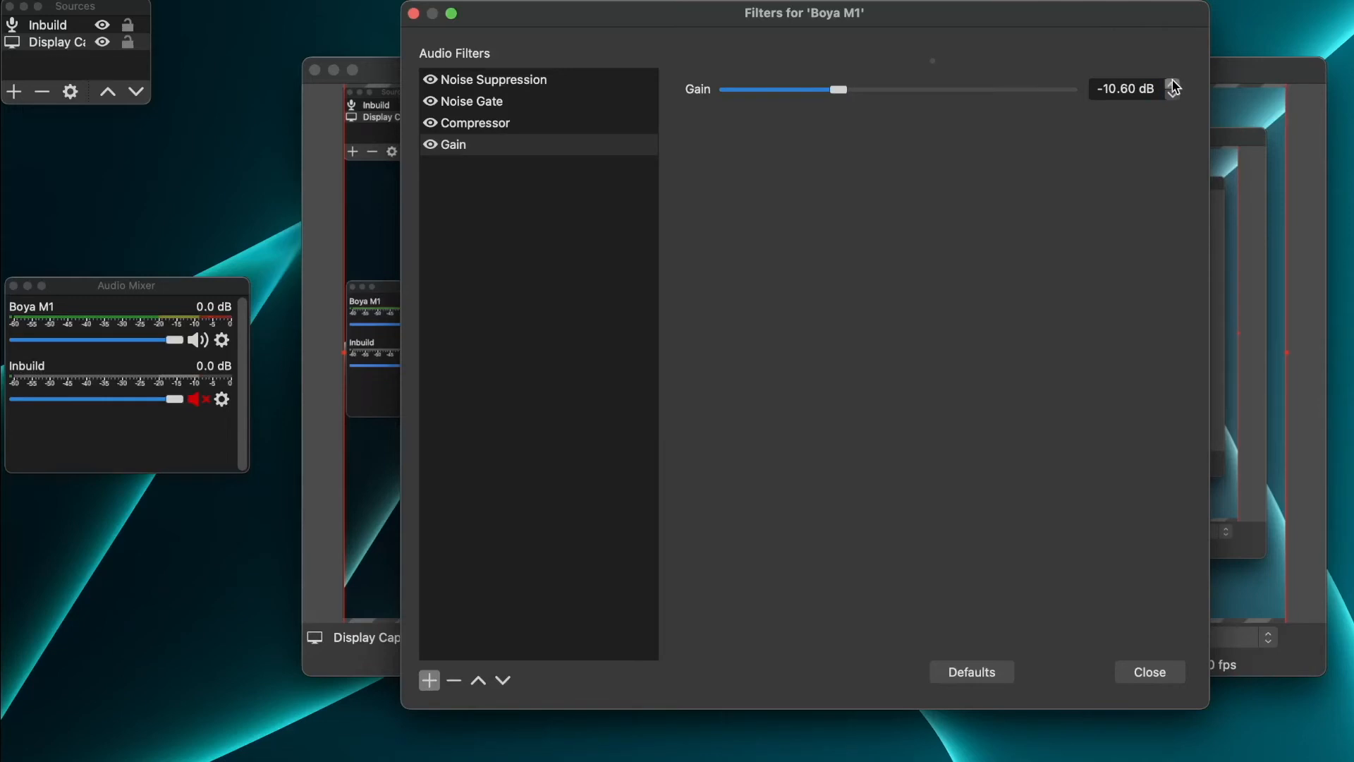
left_click(1173, 83)
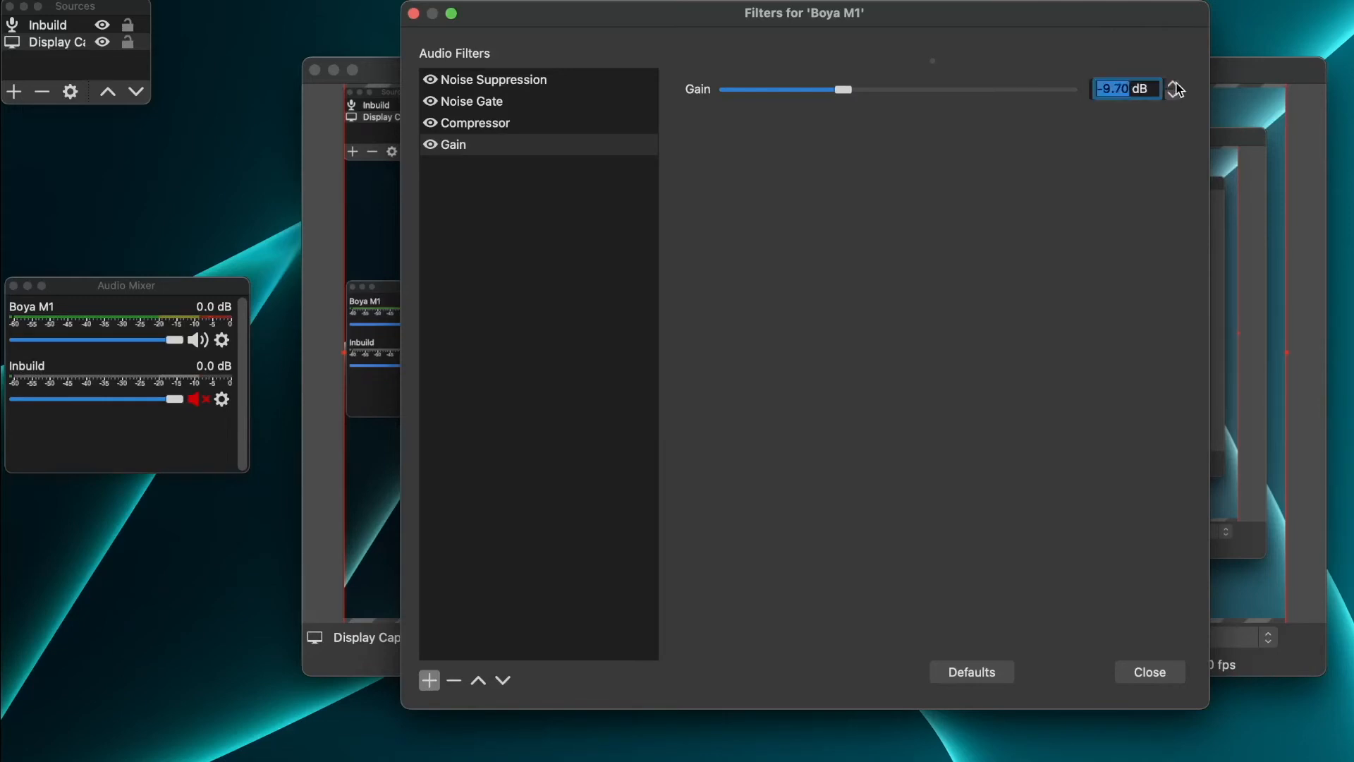
left_click(1173, 83)
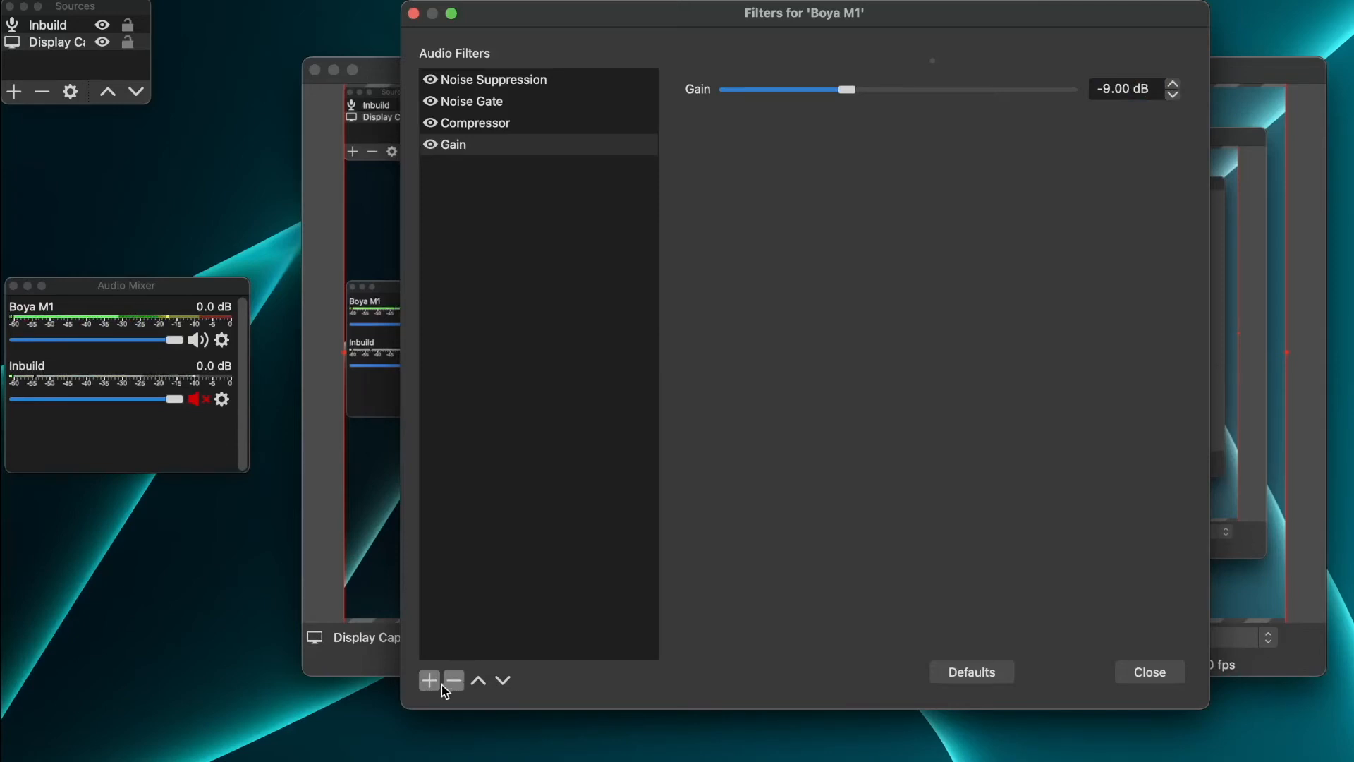
Step: Add a Limiter filter to Boya M1 with its threshold stepped up to -10.00 dB
left_click(429, 680)
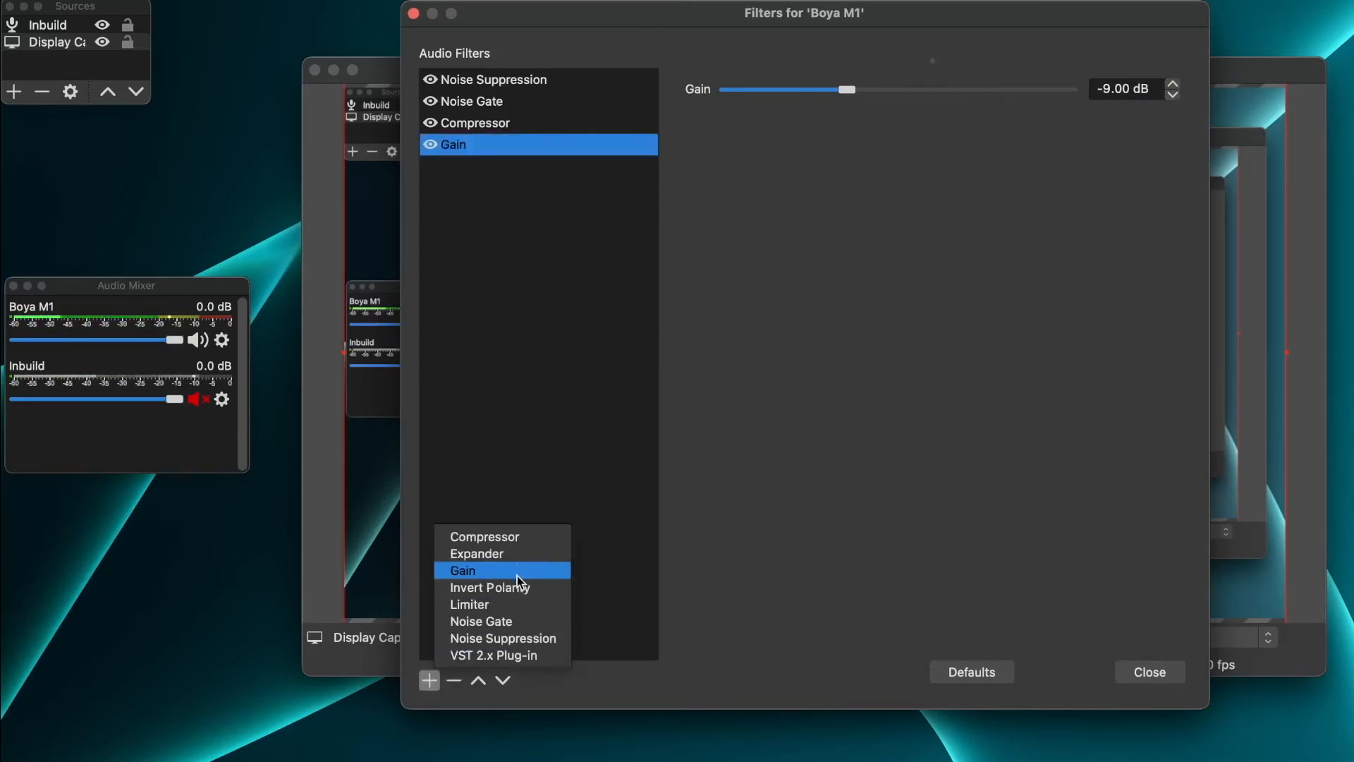
left_click(469, 604)
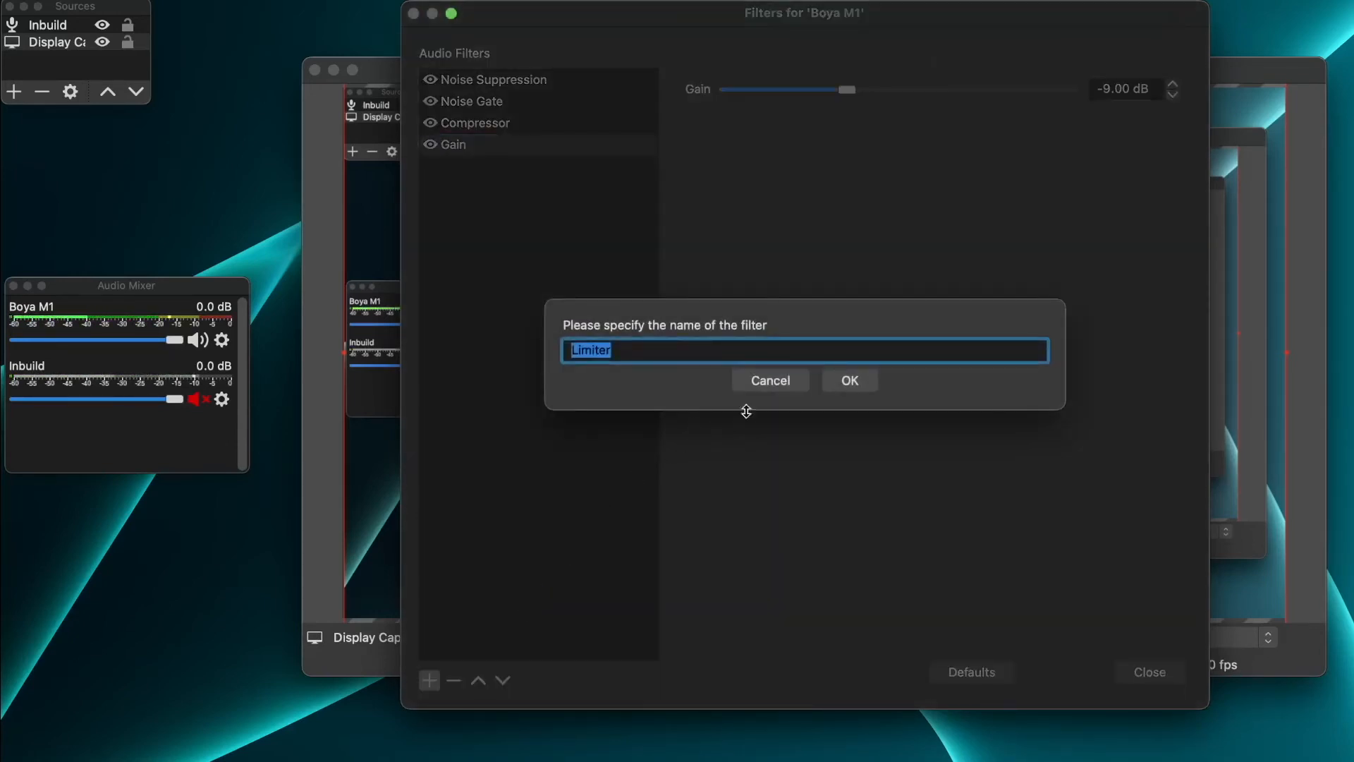
left_click(848, 380)
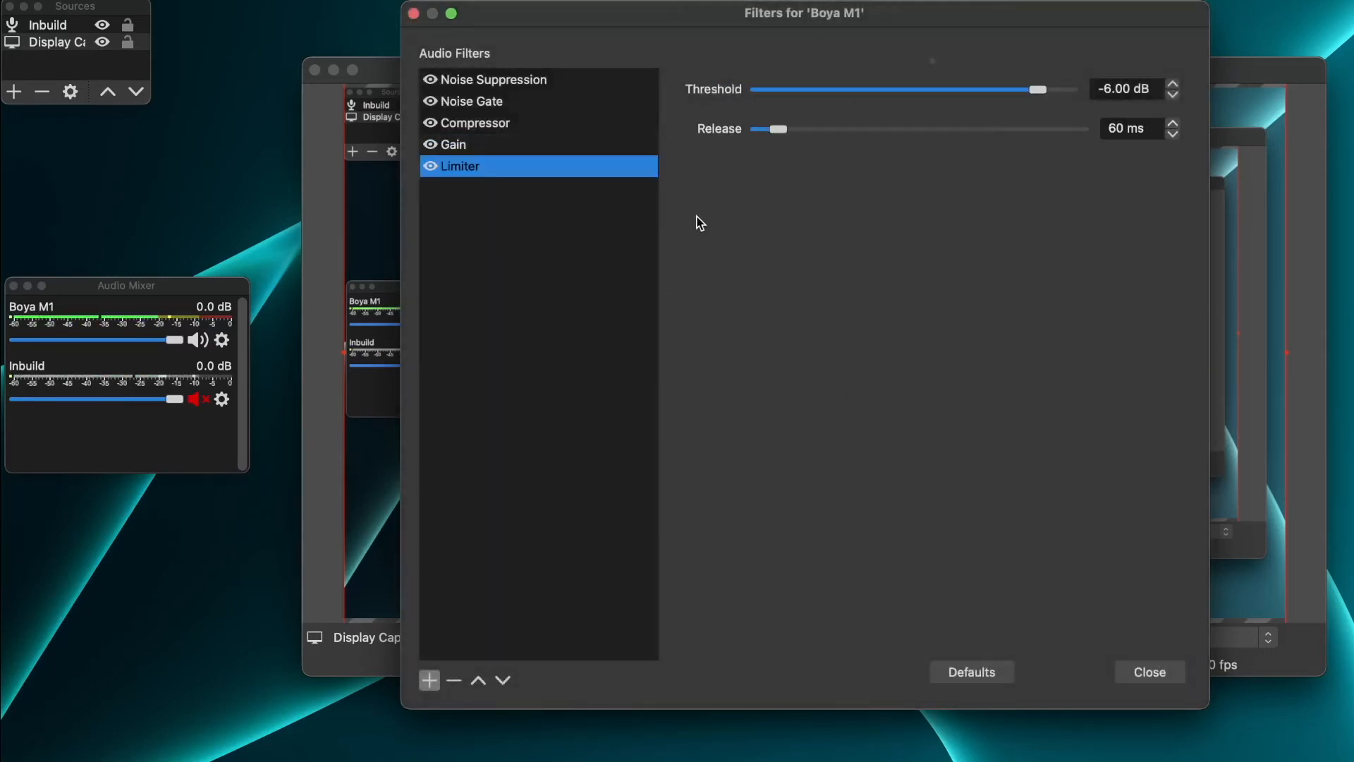
mouse_move(1008, 322)
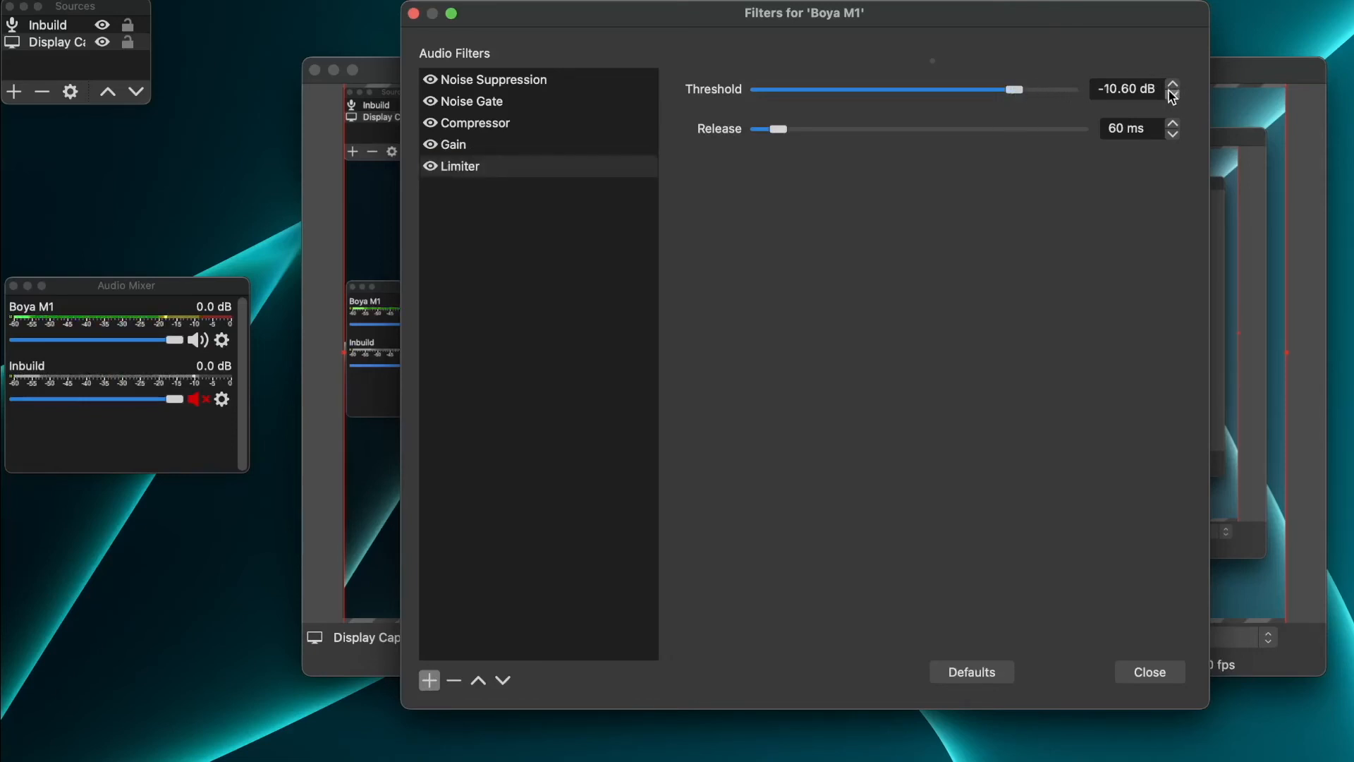
left_click(1173, 84)
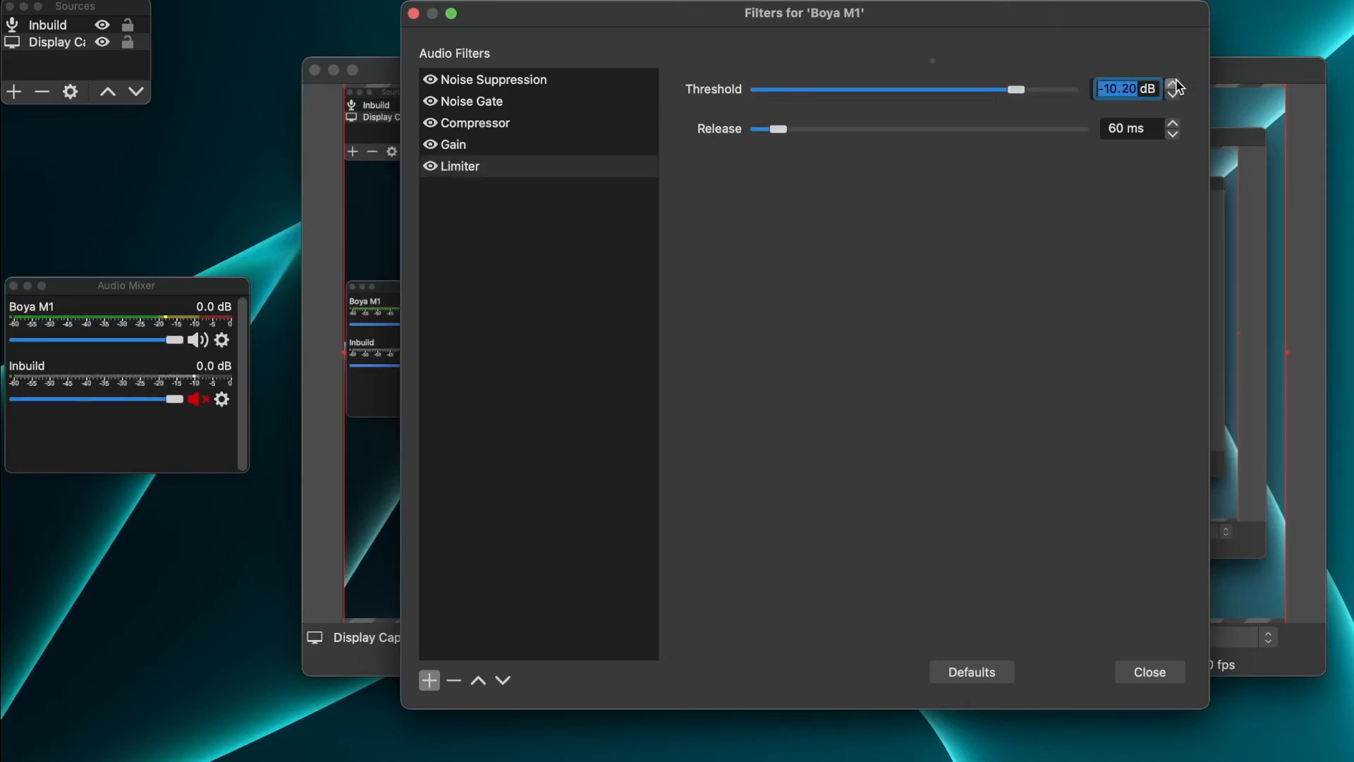
left_click(1173, 83)
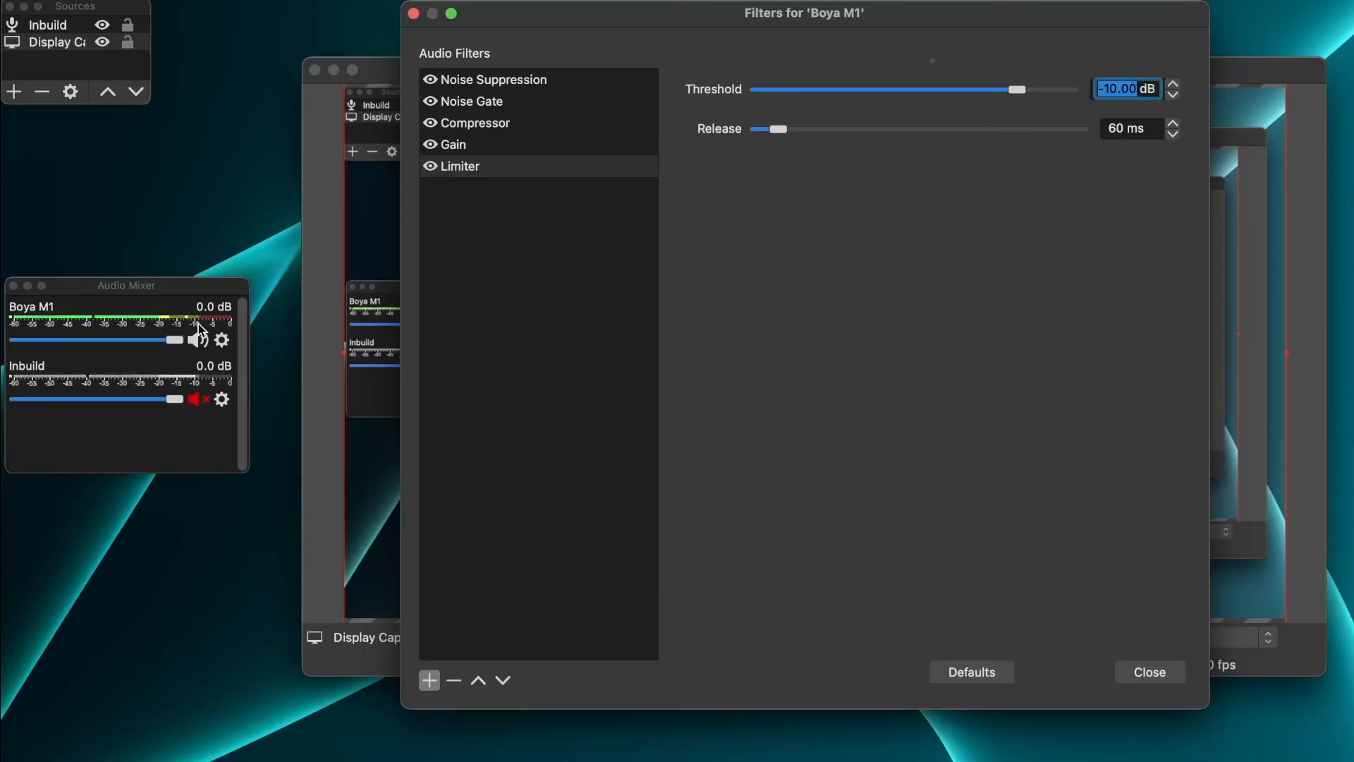
mouse_move(580, 239)
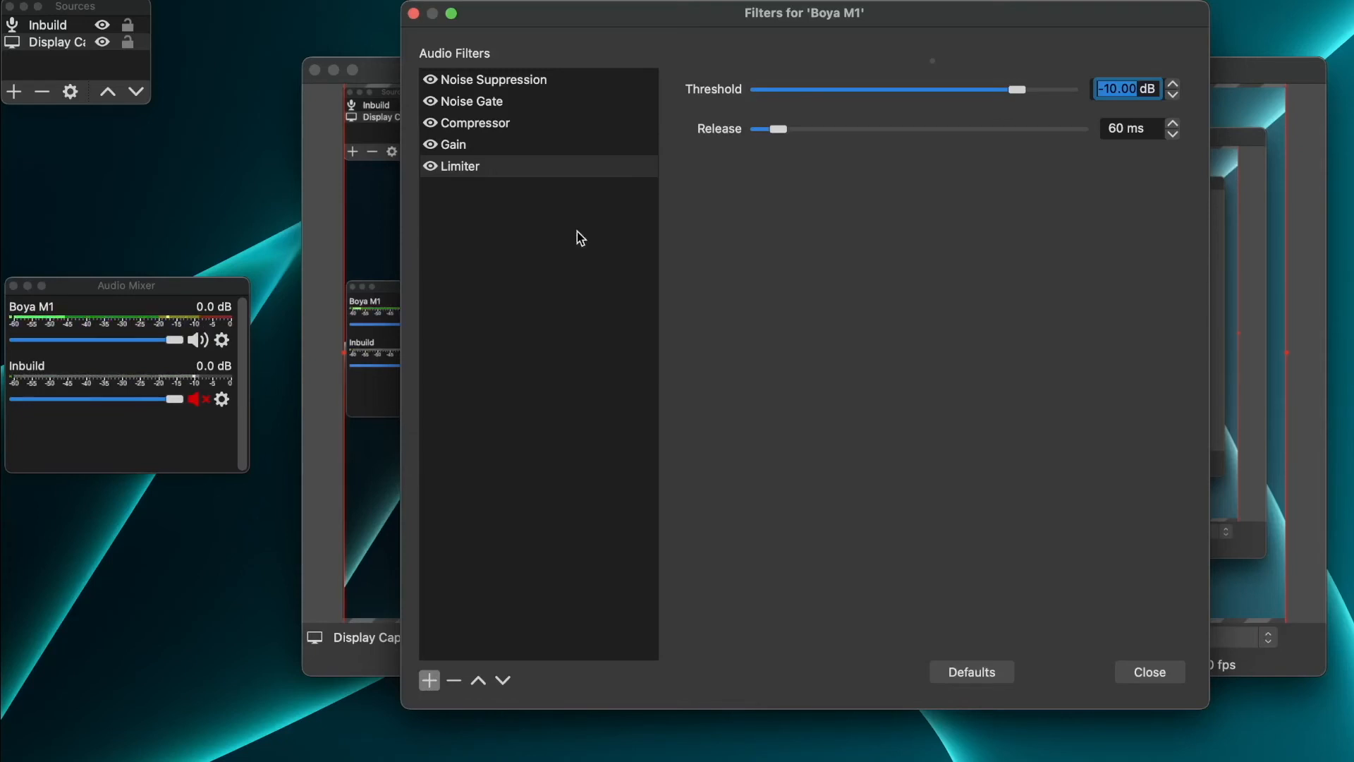
left_click(492, 79)
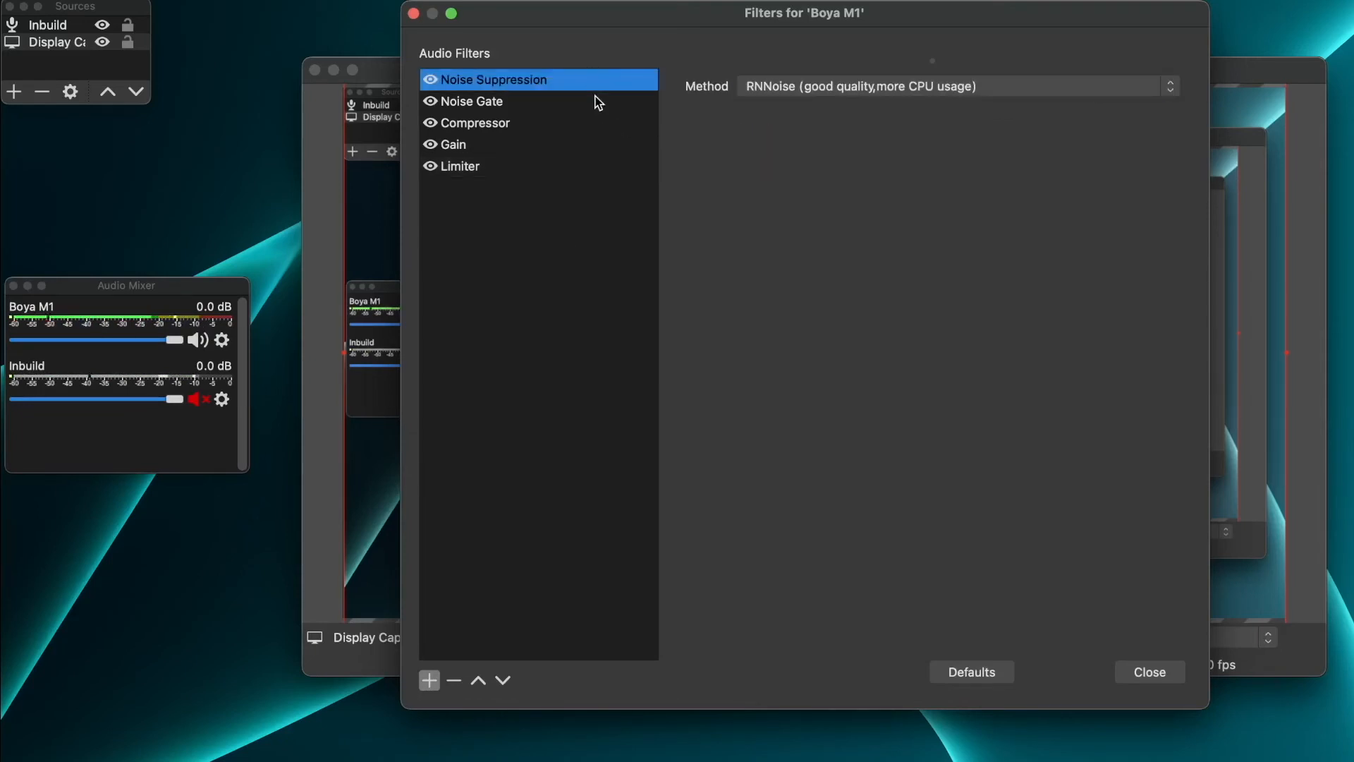
left_click(470, 101)
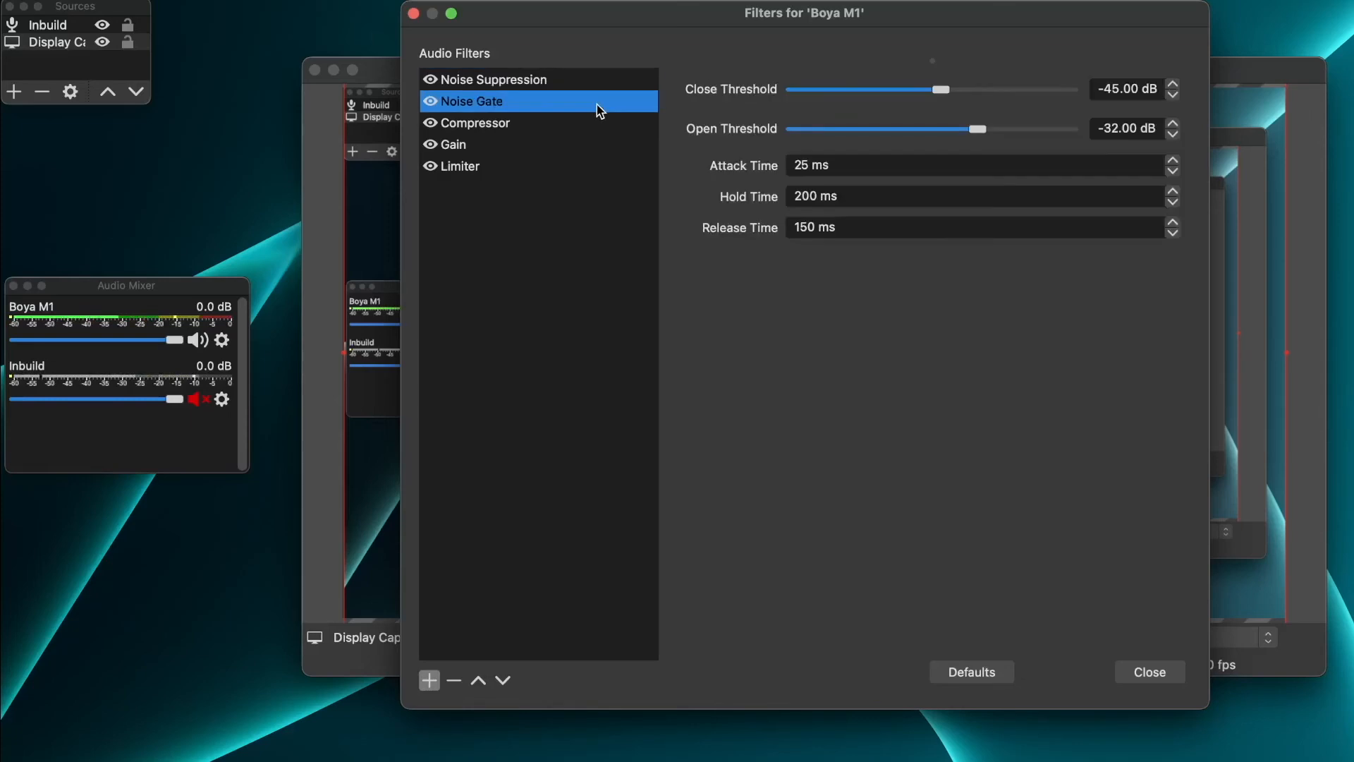
mouse_move(594, 141)
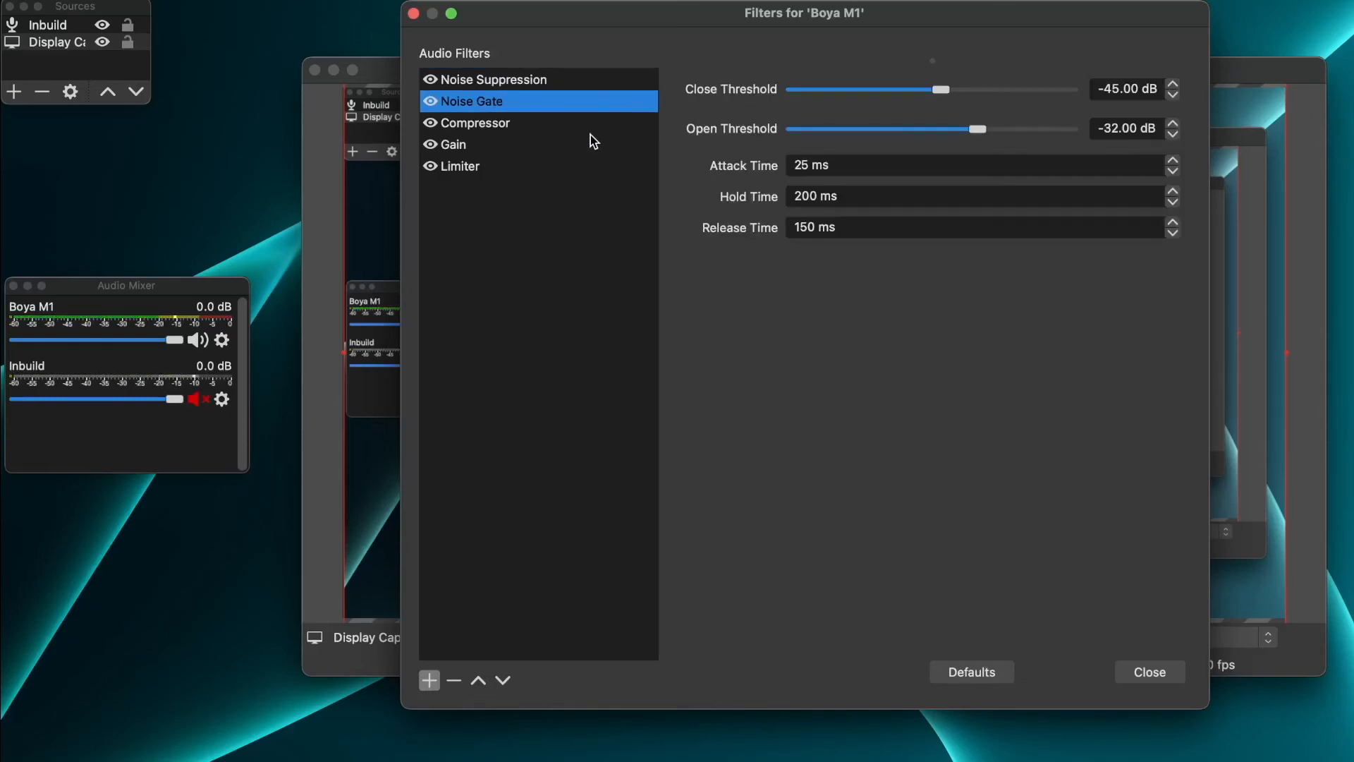
mouse_move(551, 261)
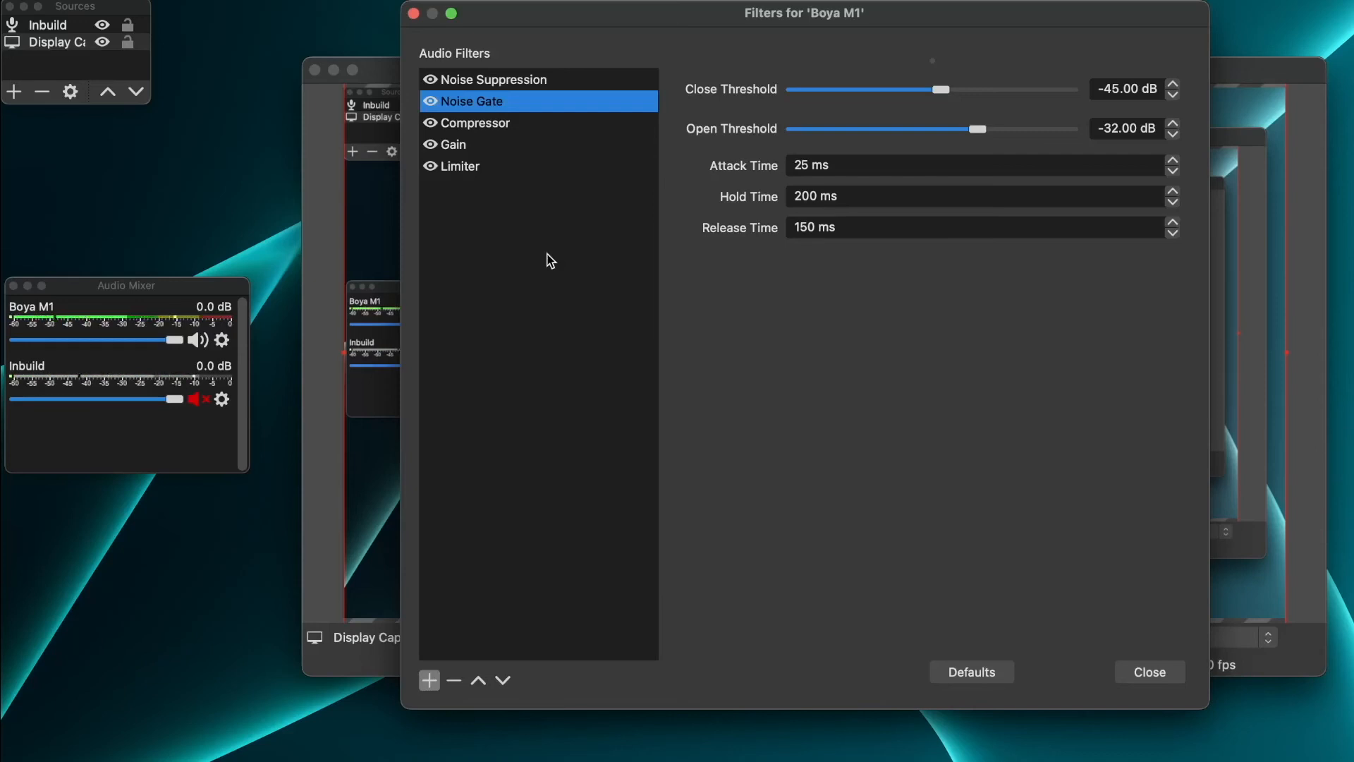
mouse_move(566, 199)
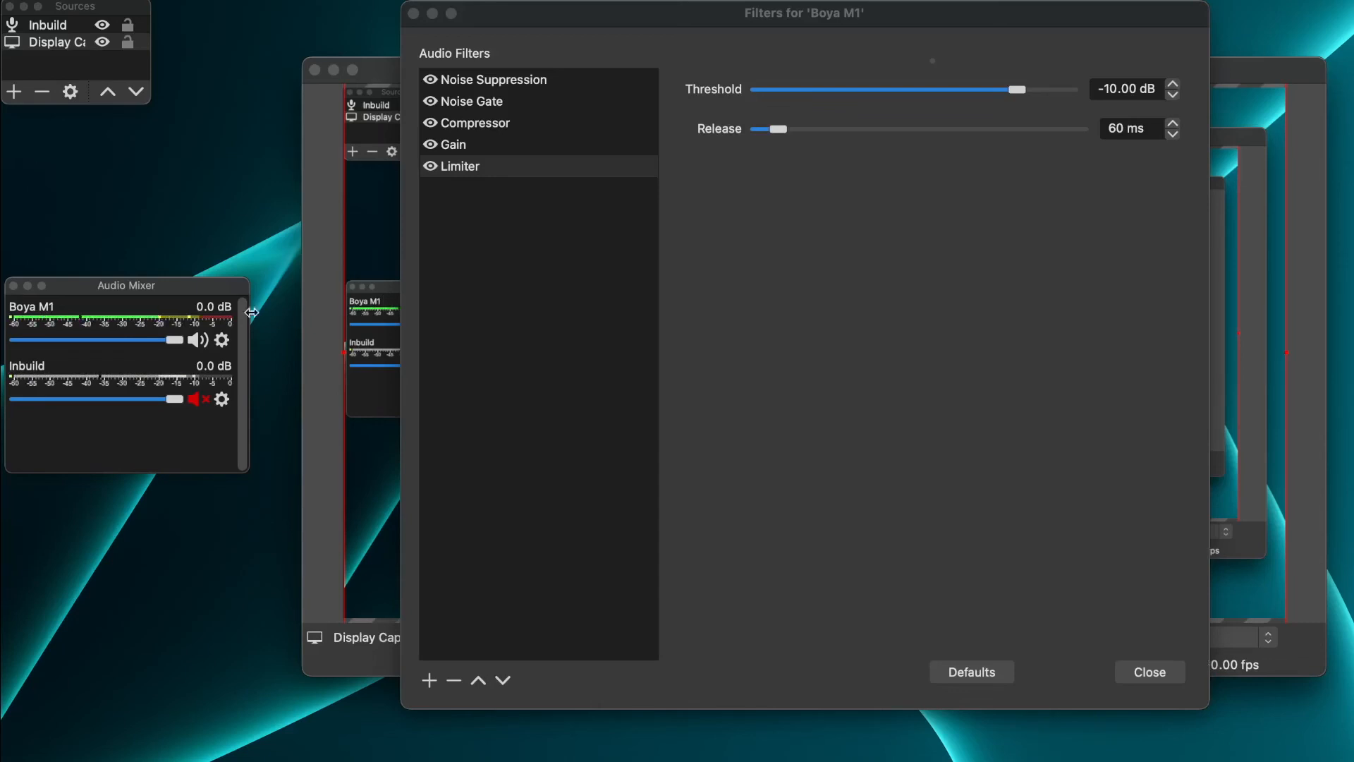
Step: Reopen Advanced Audio Properties, toggle the % volume display off and on, and select Boya M1's volume
right_click(220, 340)
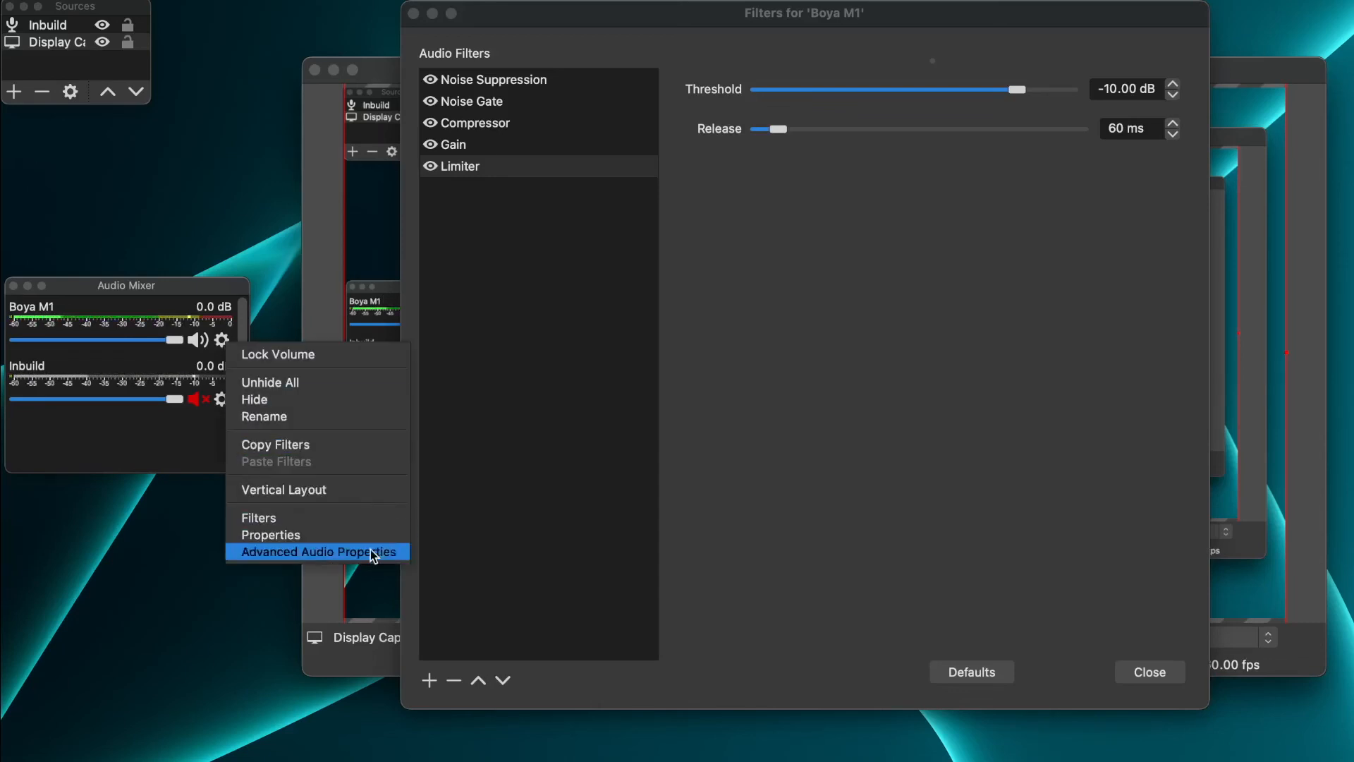
left_click(316, 551)
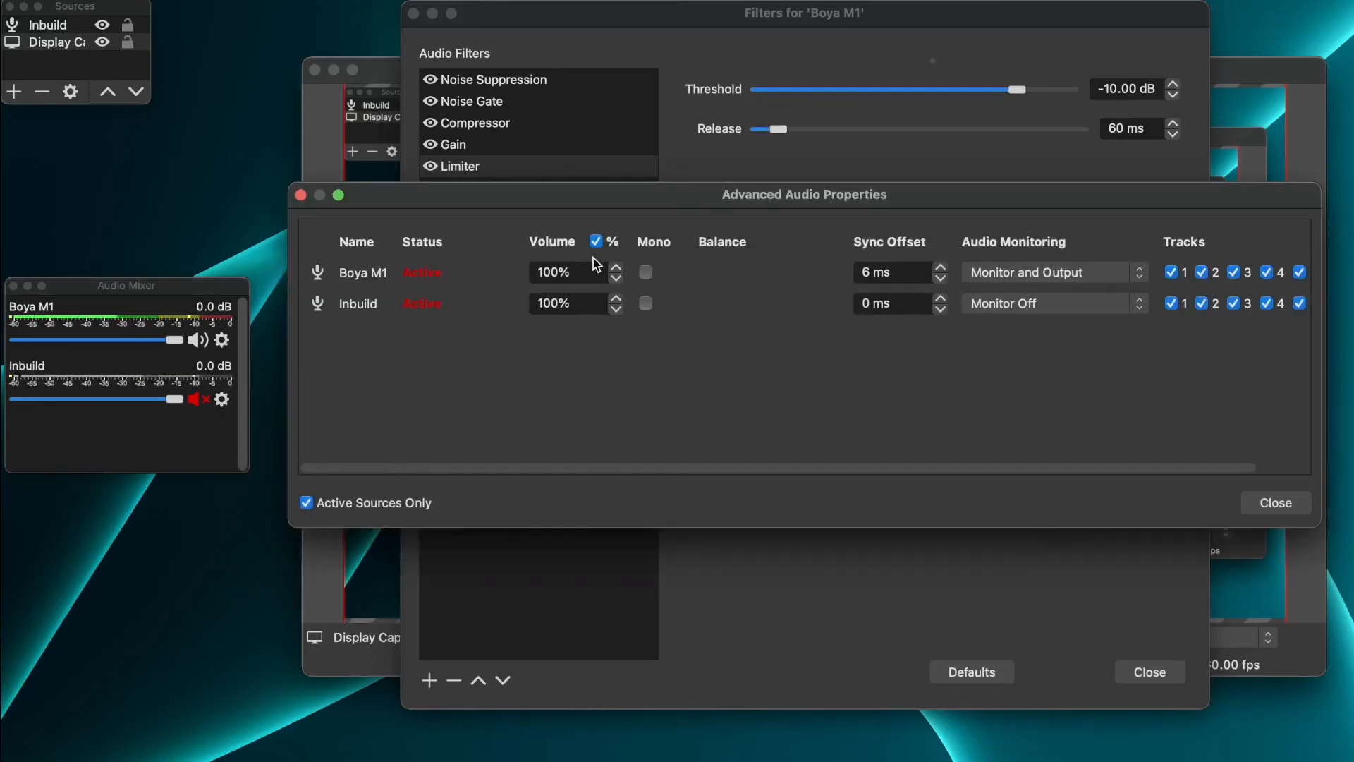
left_click(596, 242)
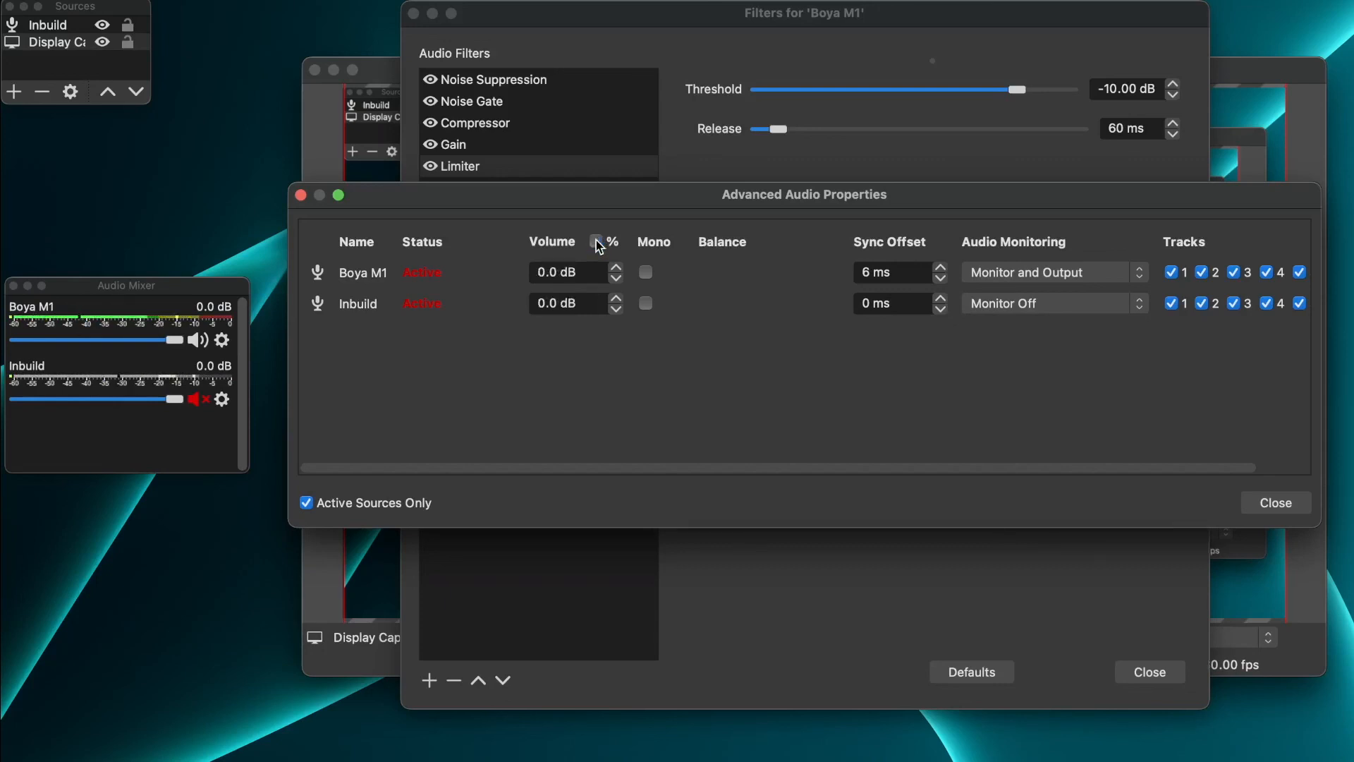
left_click(594, 241)
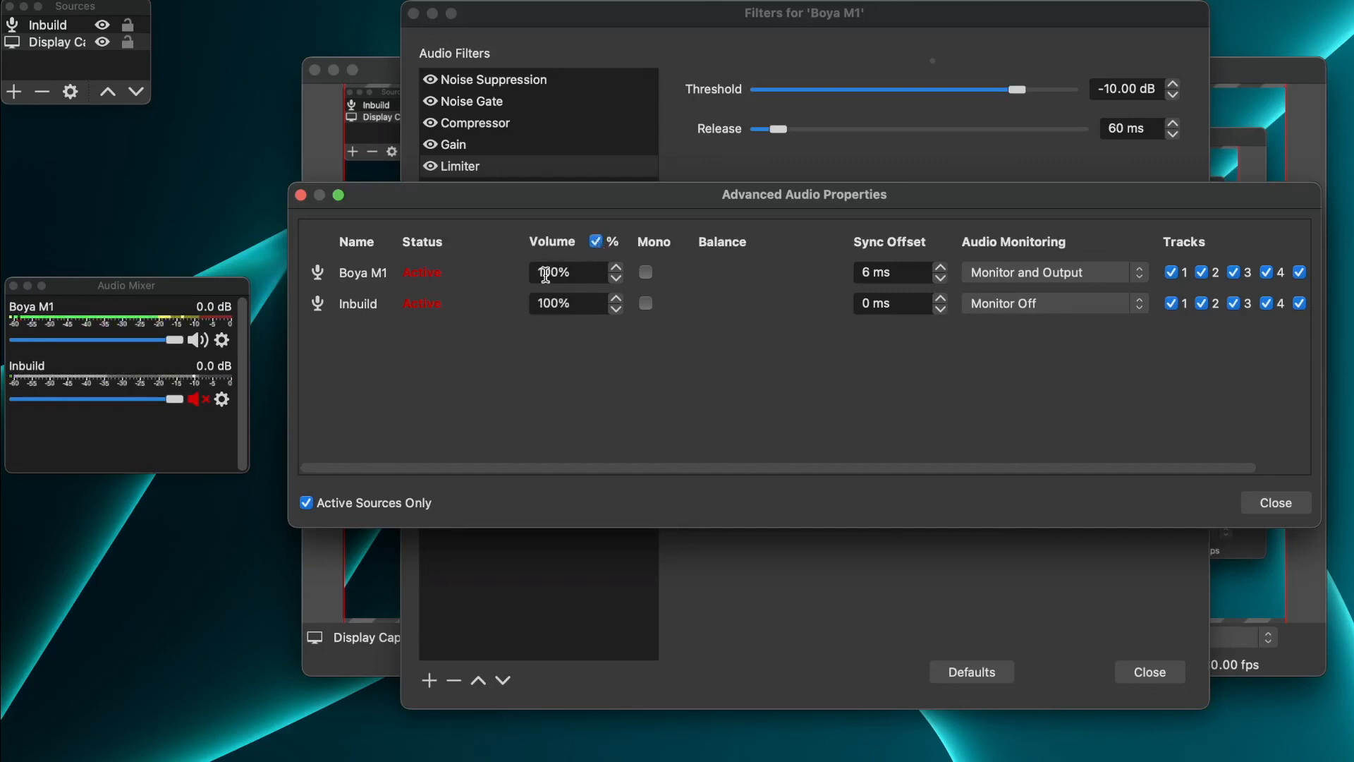
left_click(570, 272)
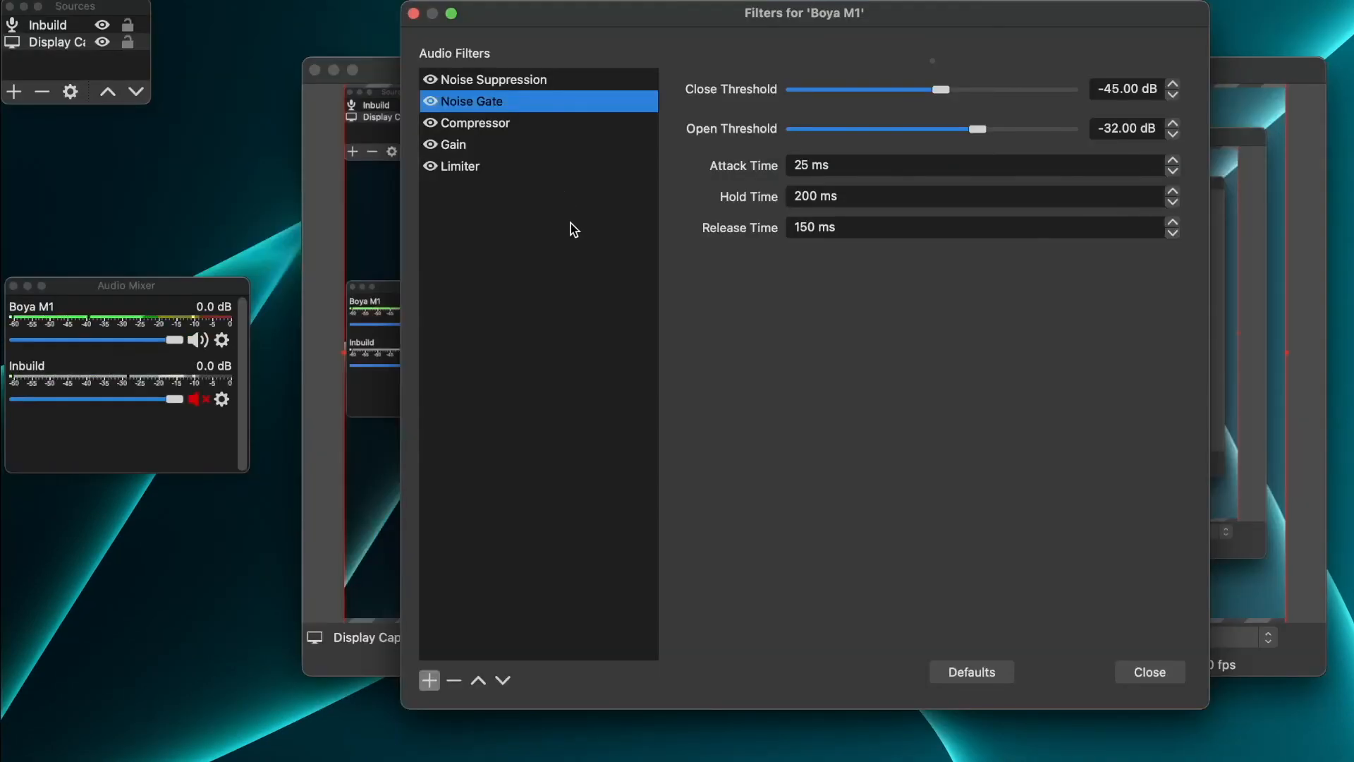
mouse_move(562, 450)
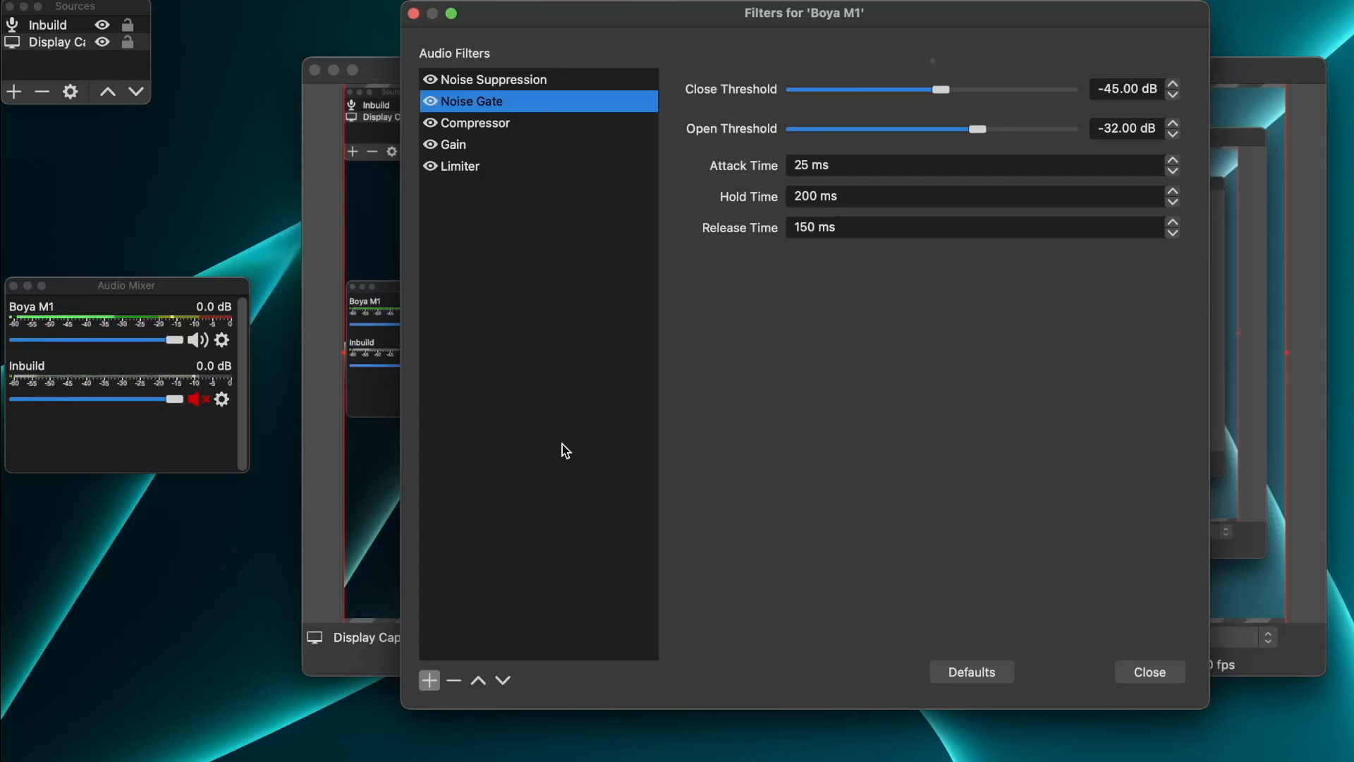
mouse_move(580, 420)
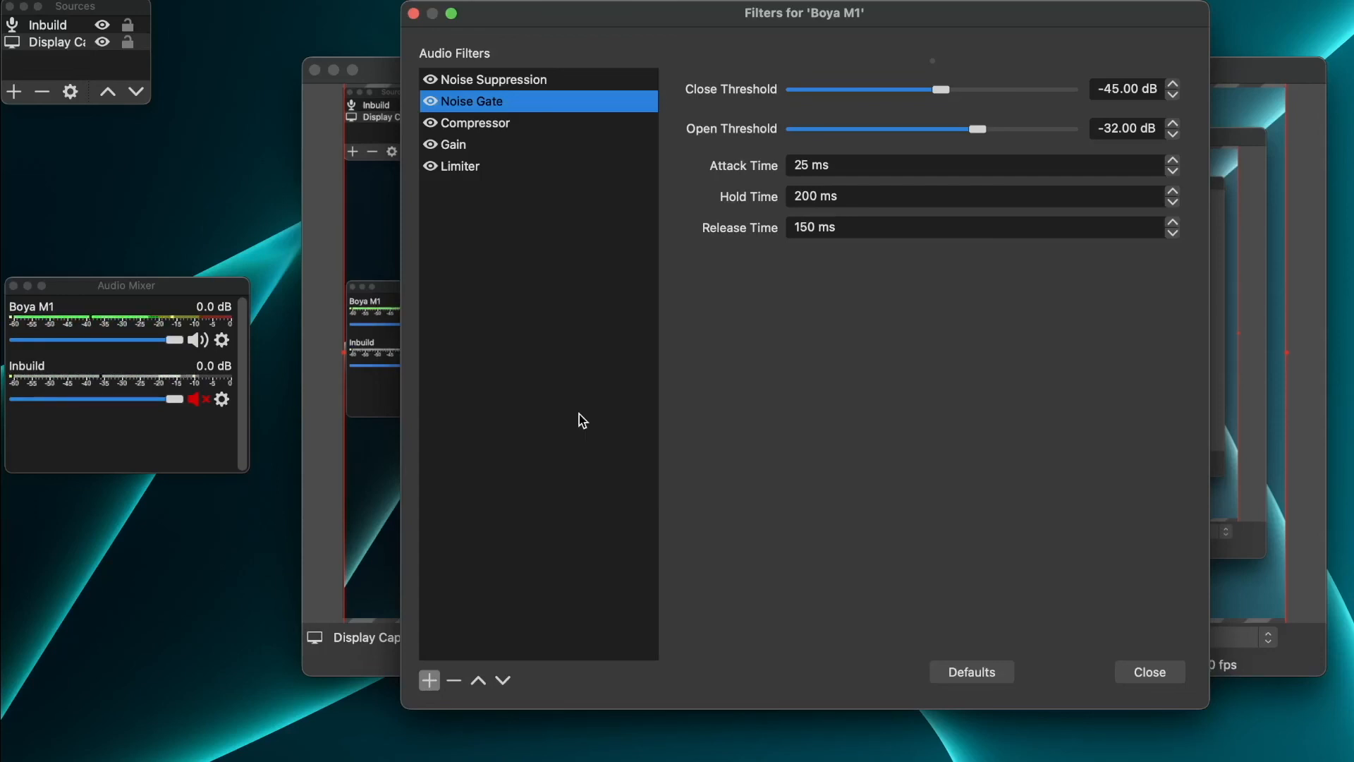